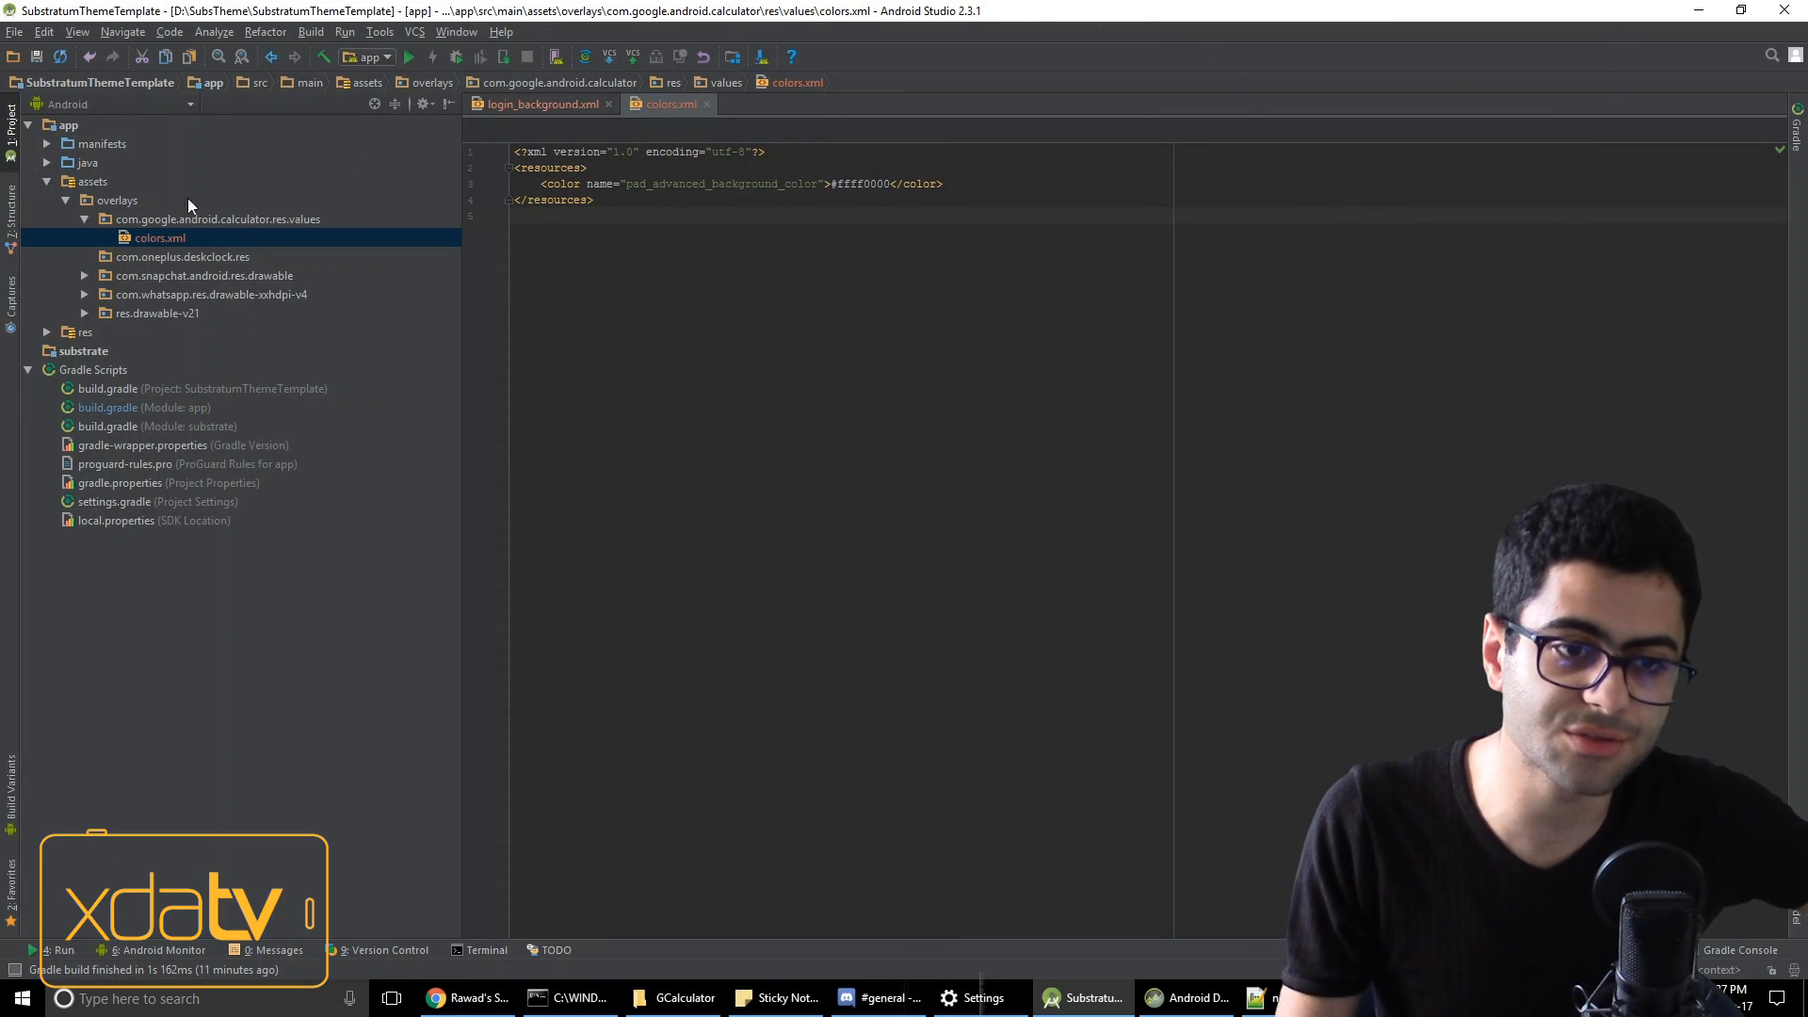
- Launch the Android Device Monitor from the Tools > Android menu
click(379, 32)
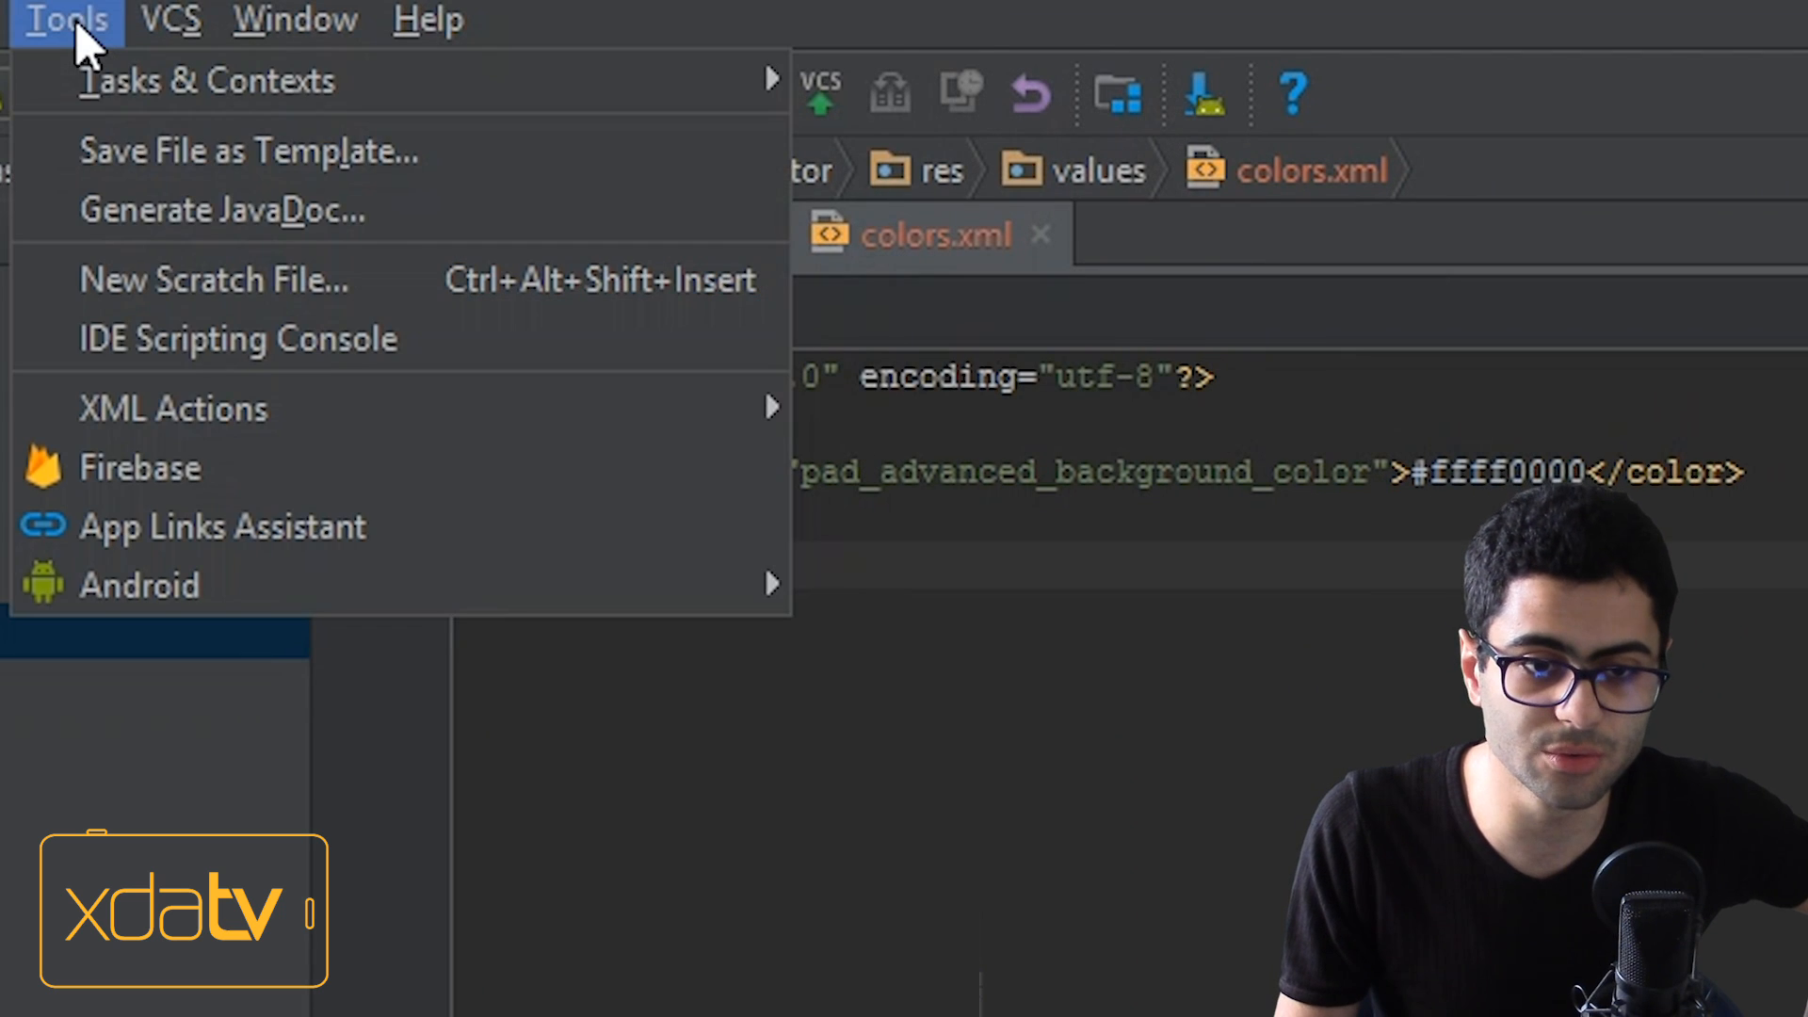
mouse_move(138, 584)
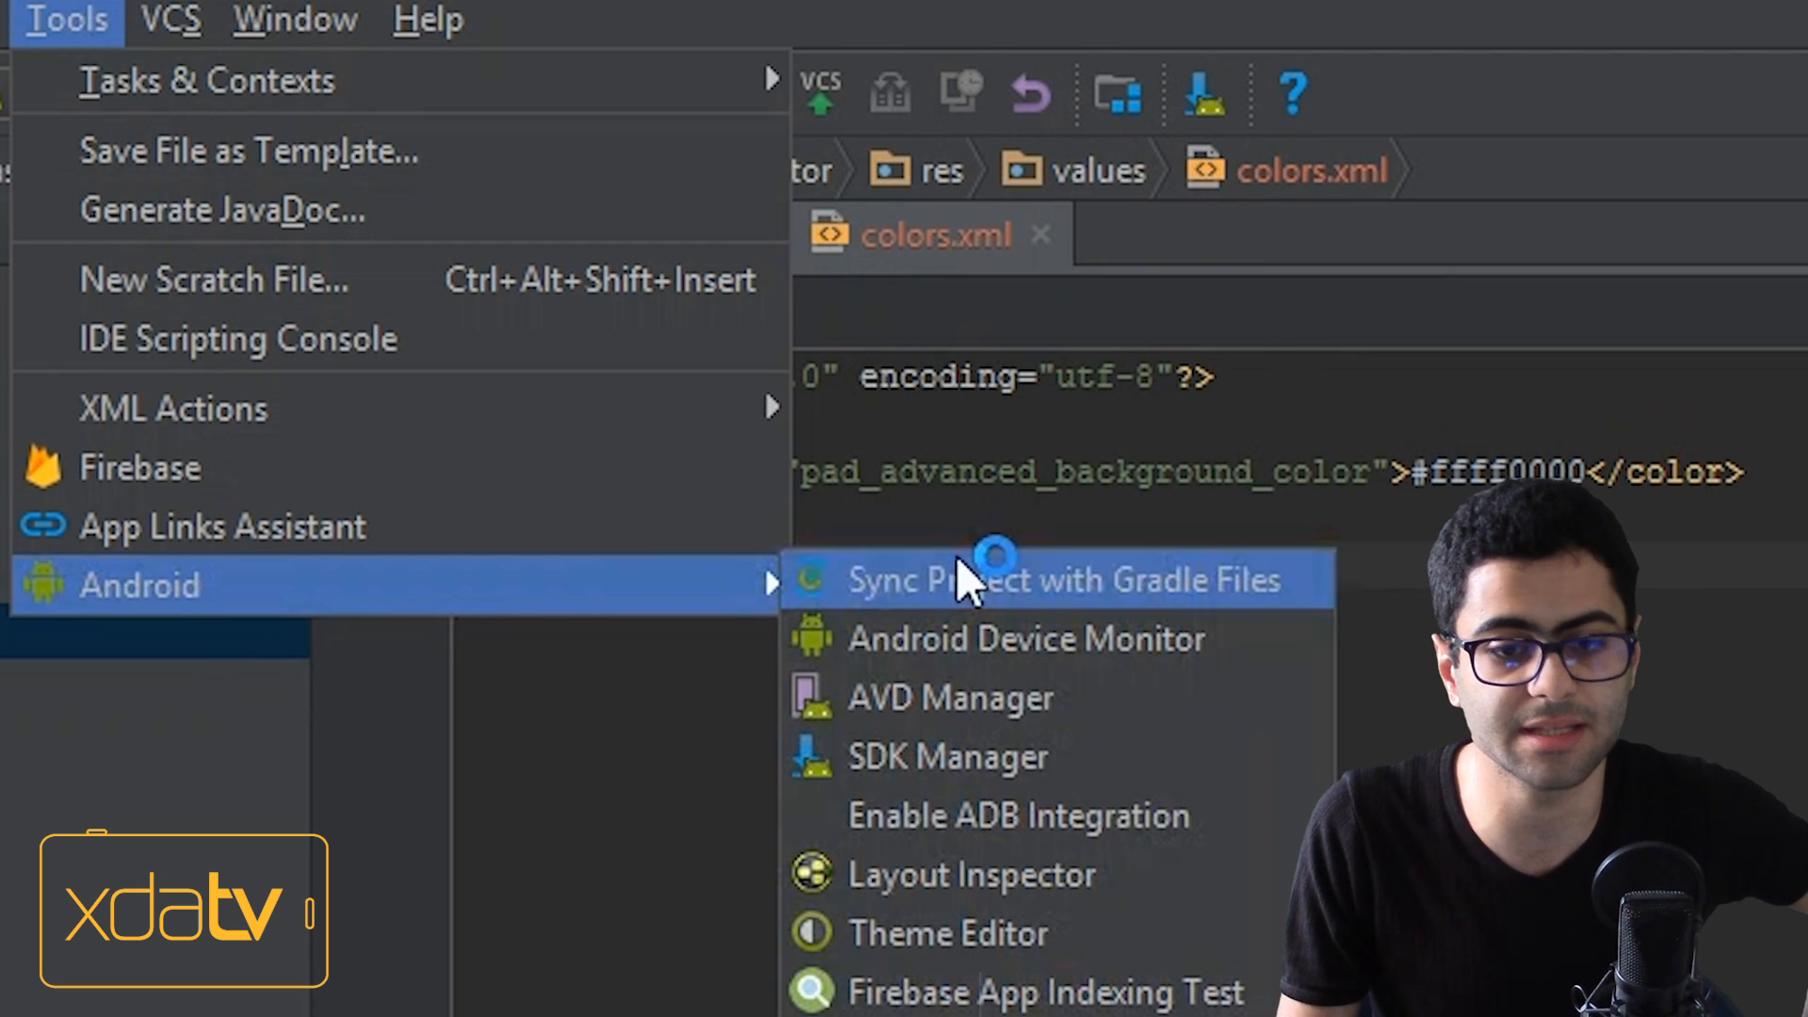
mouse_move(1256, 638)
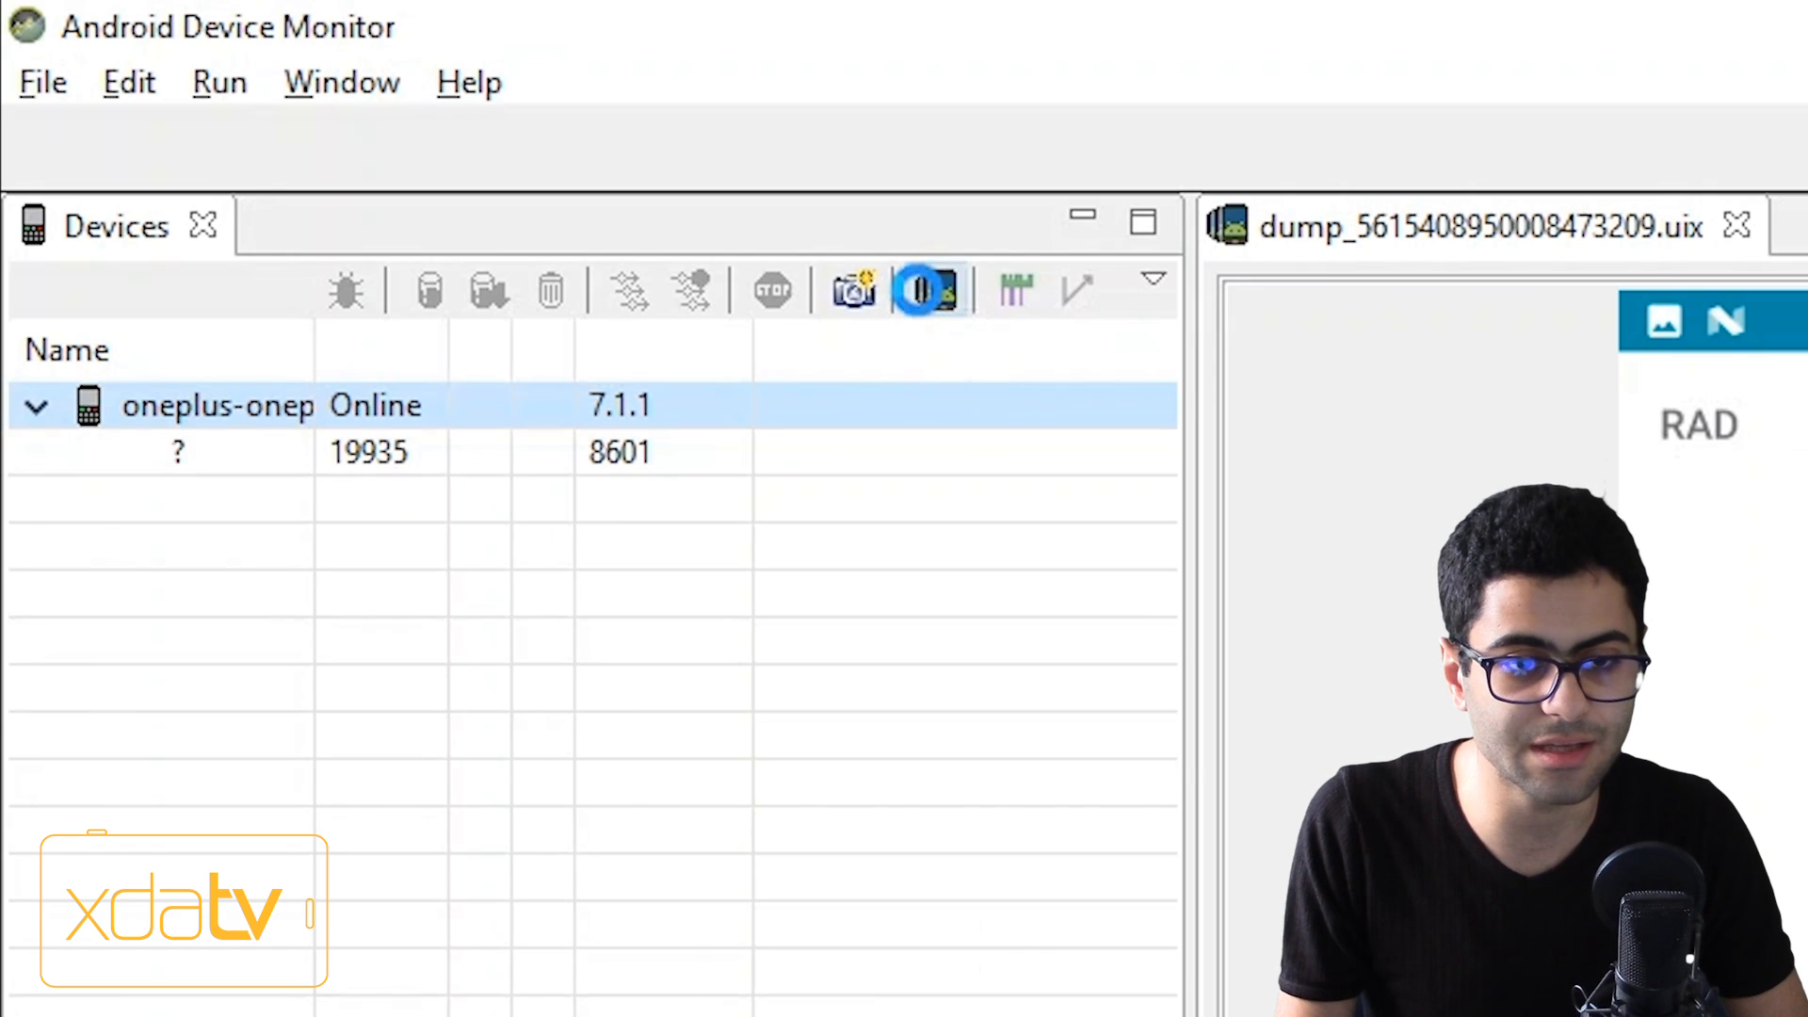
mouse_move(932, 290)
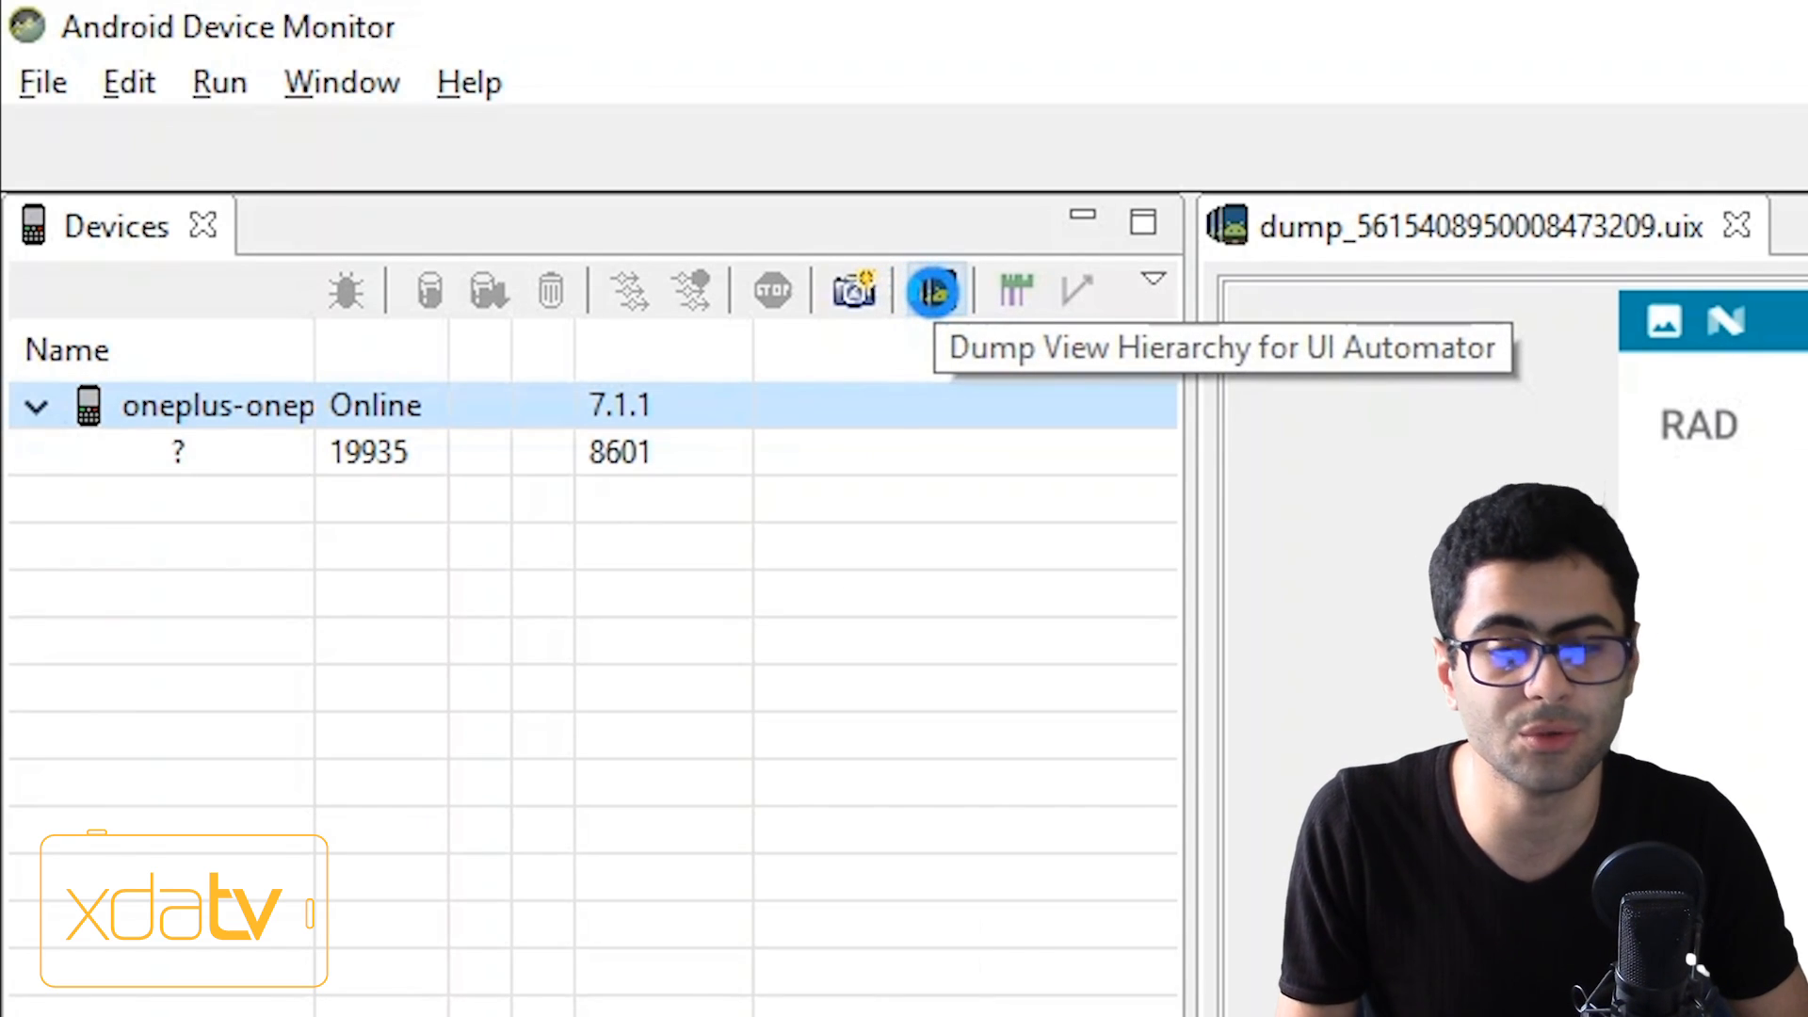
- Dump the connected phone's Calculator screen as a UI Automator view hierarchy
click(934, 290)
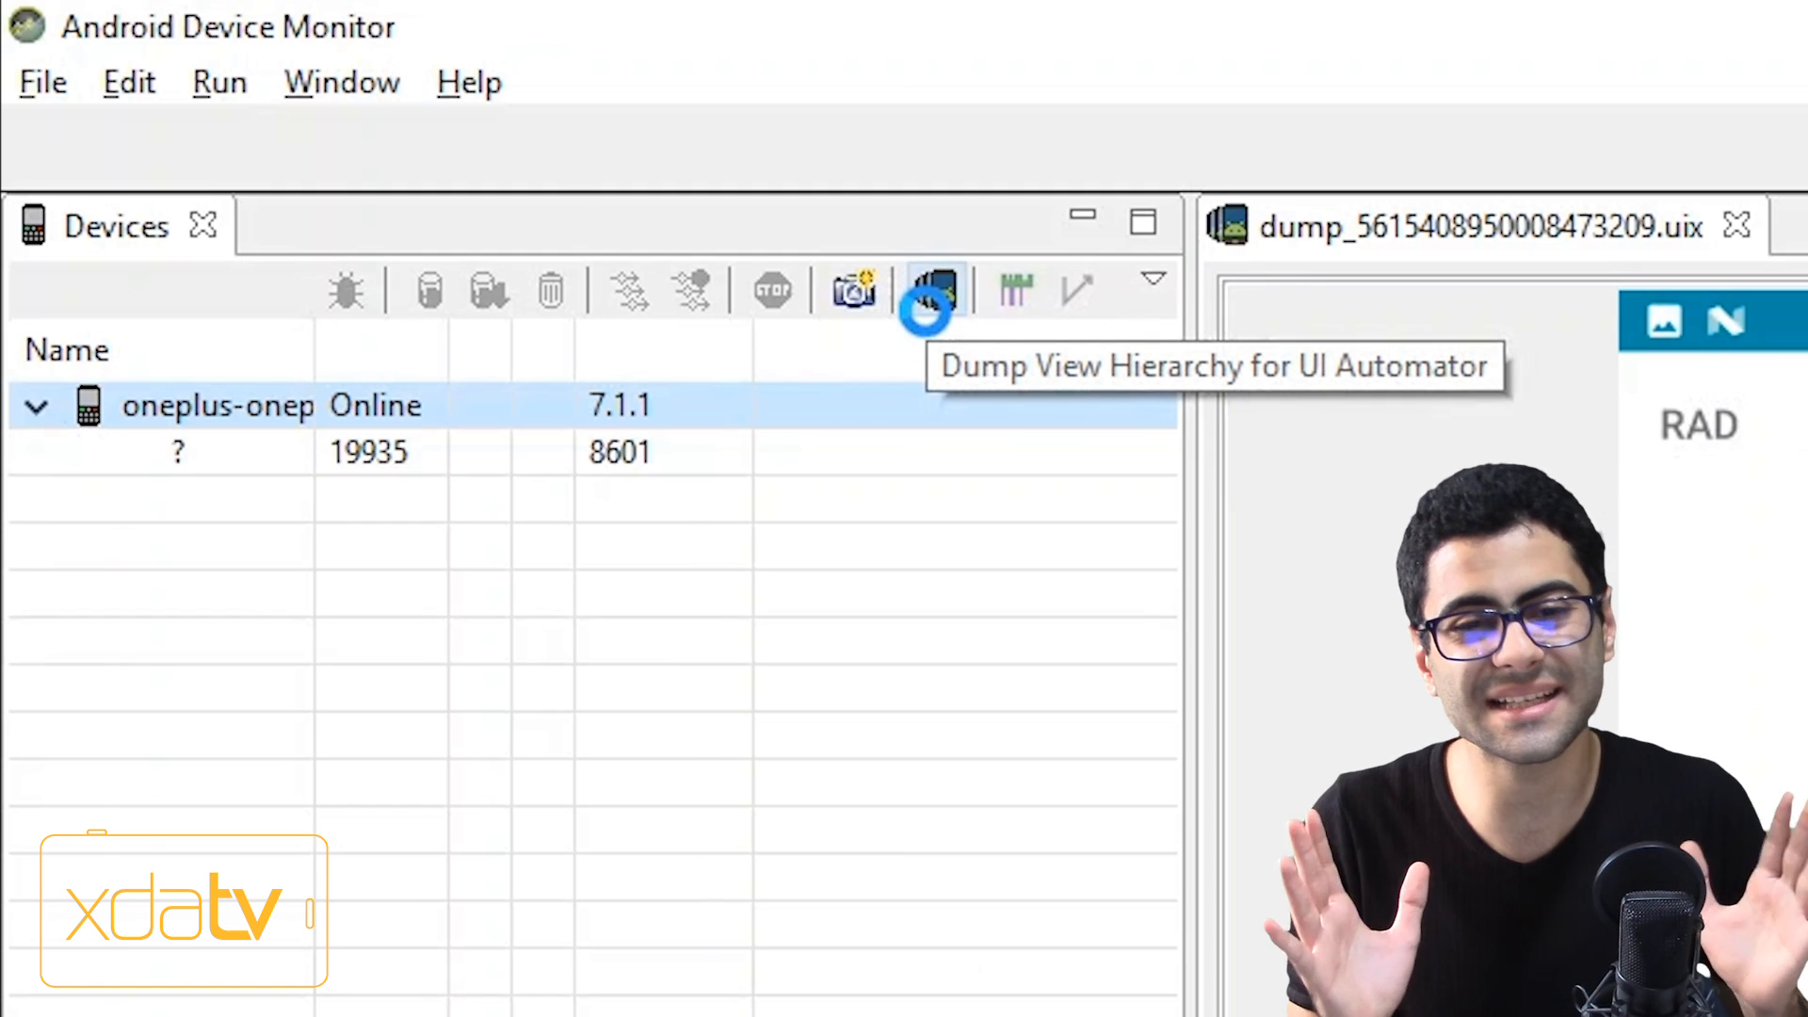
click(934, 290)
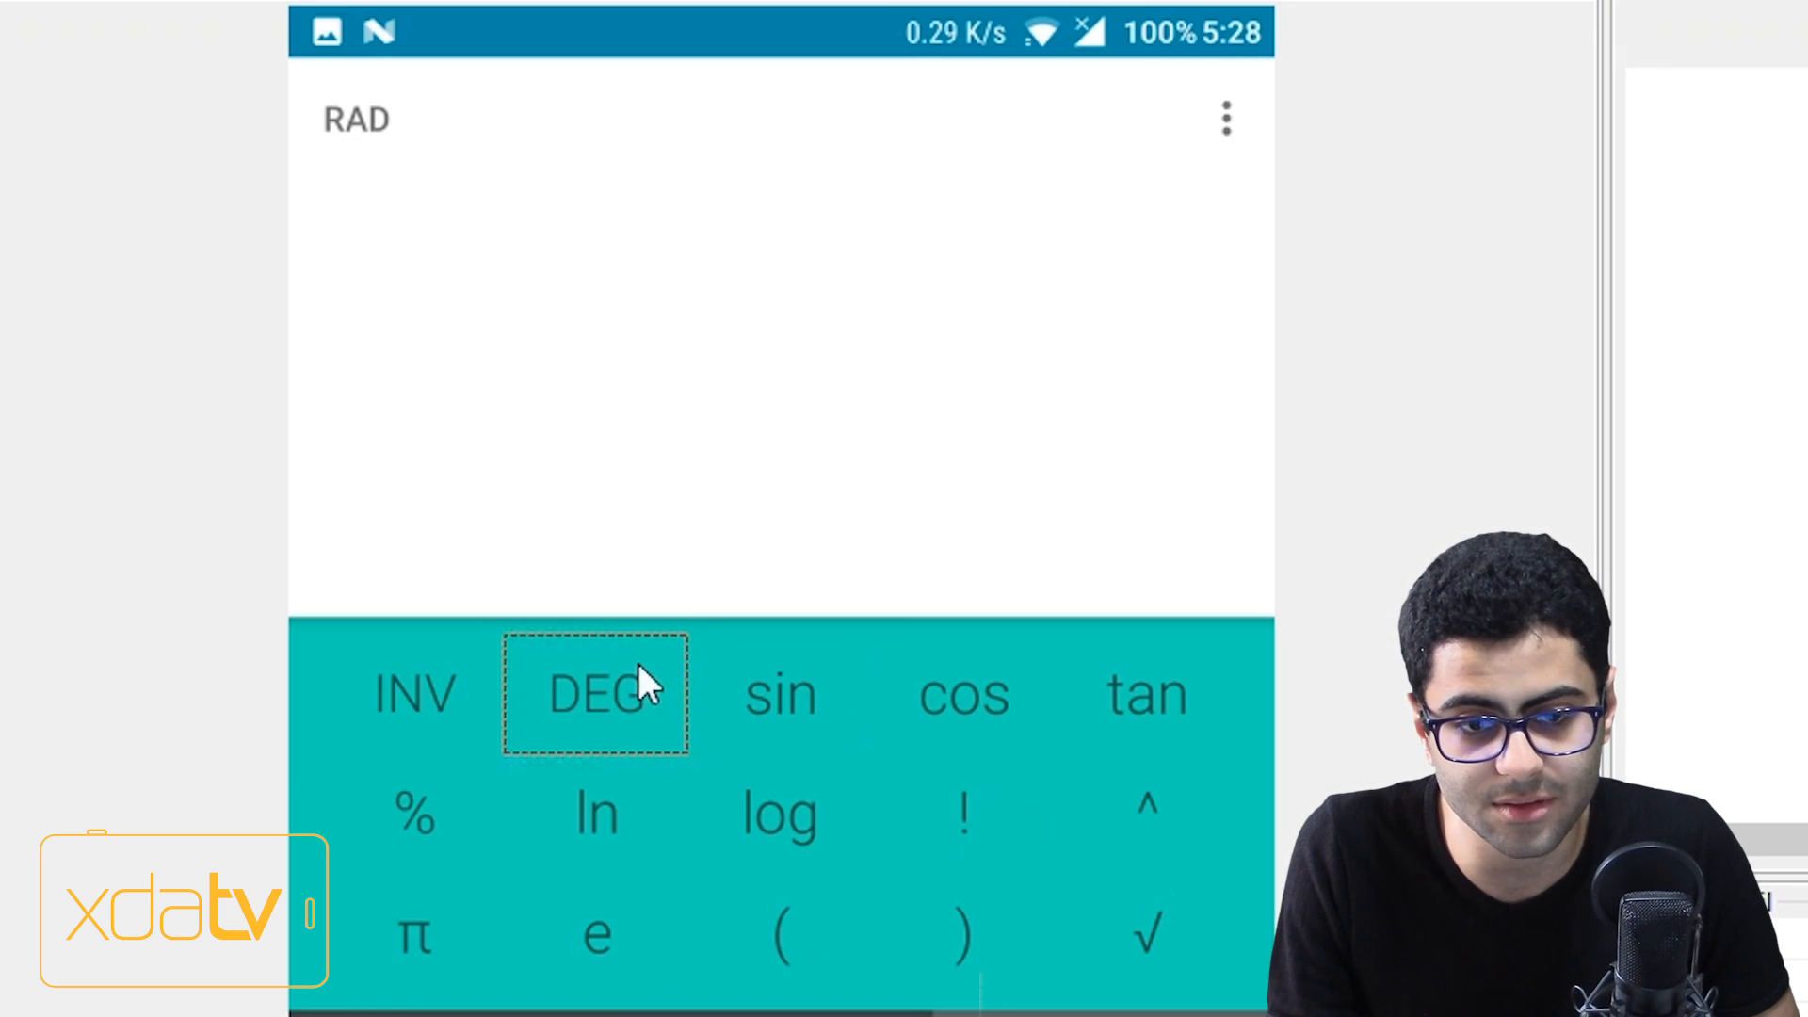
mouse_move(542, 680)
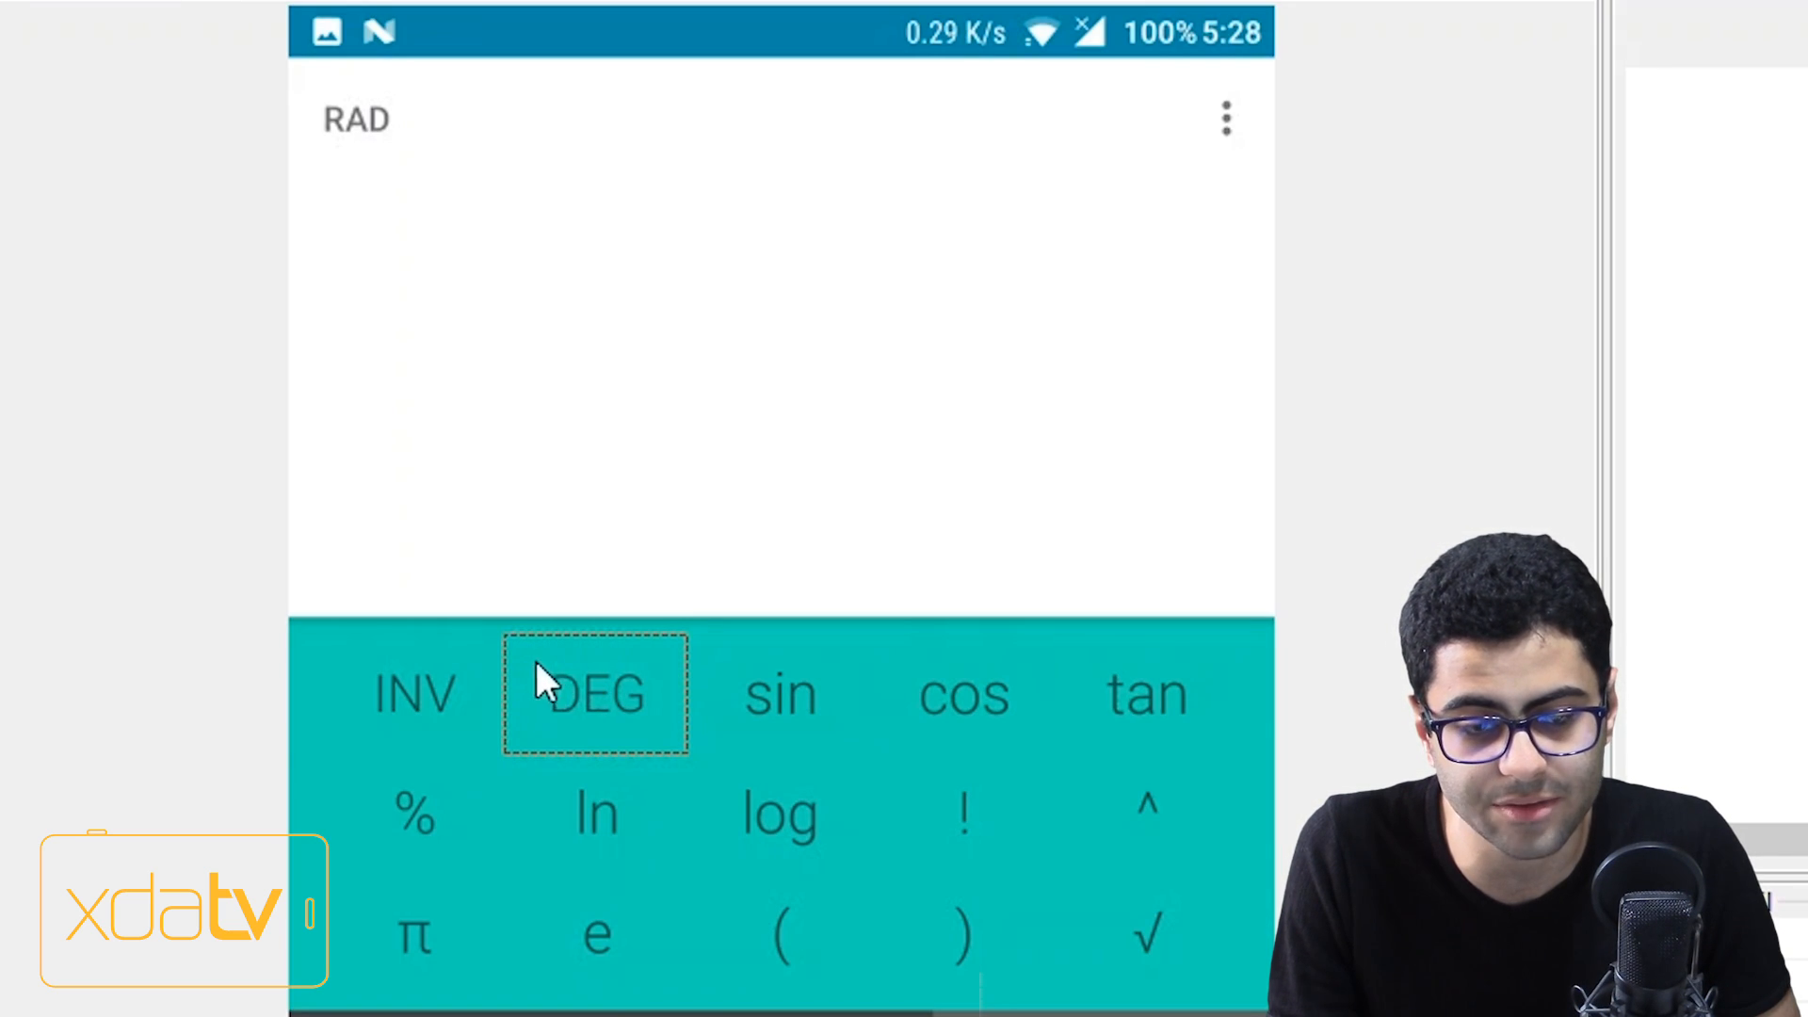
mouse_move(674, 732)
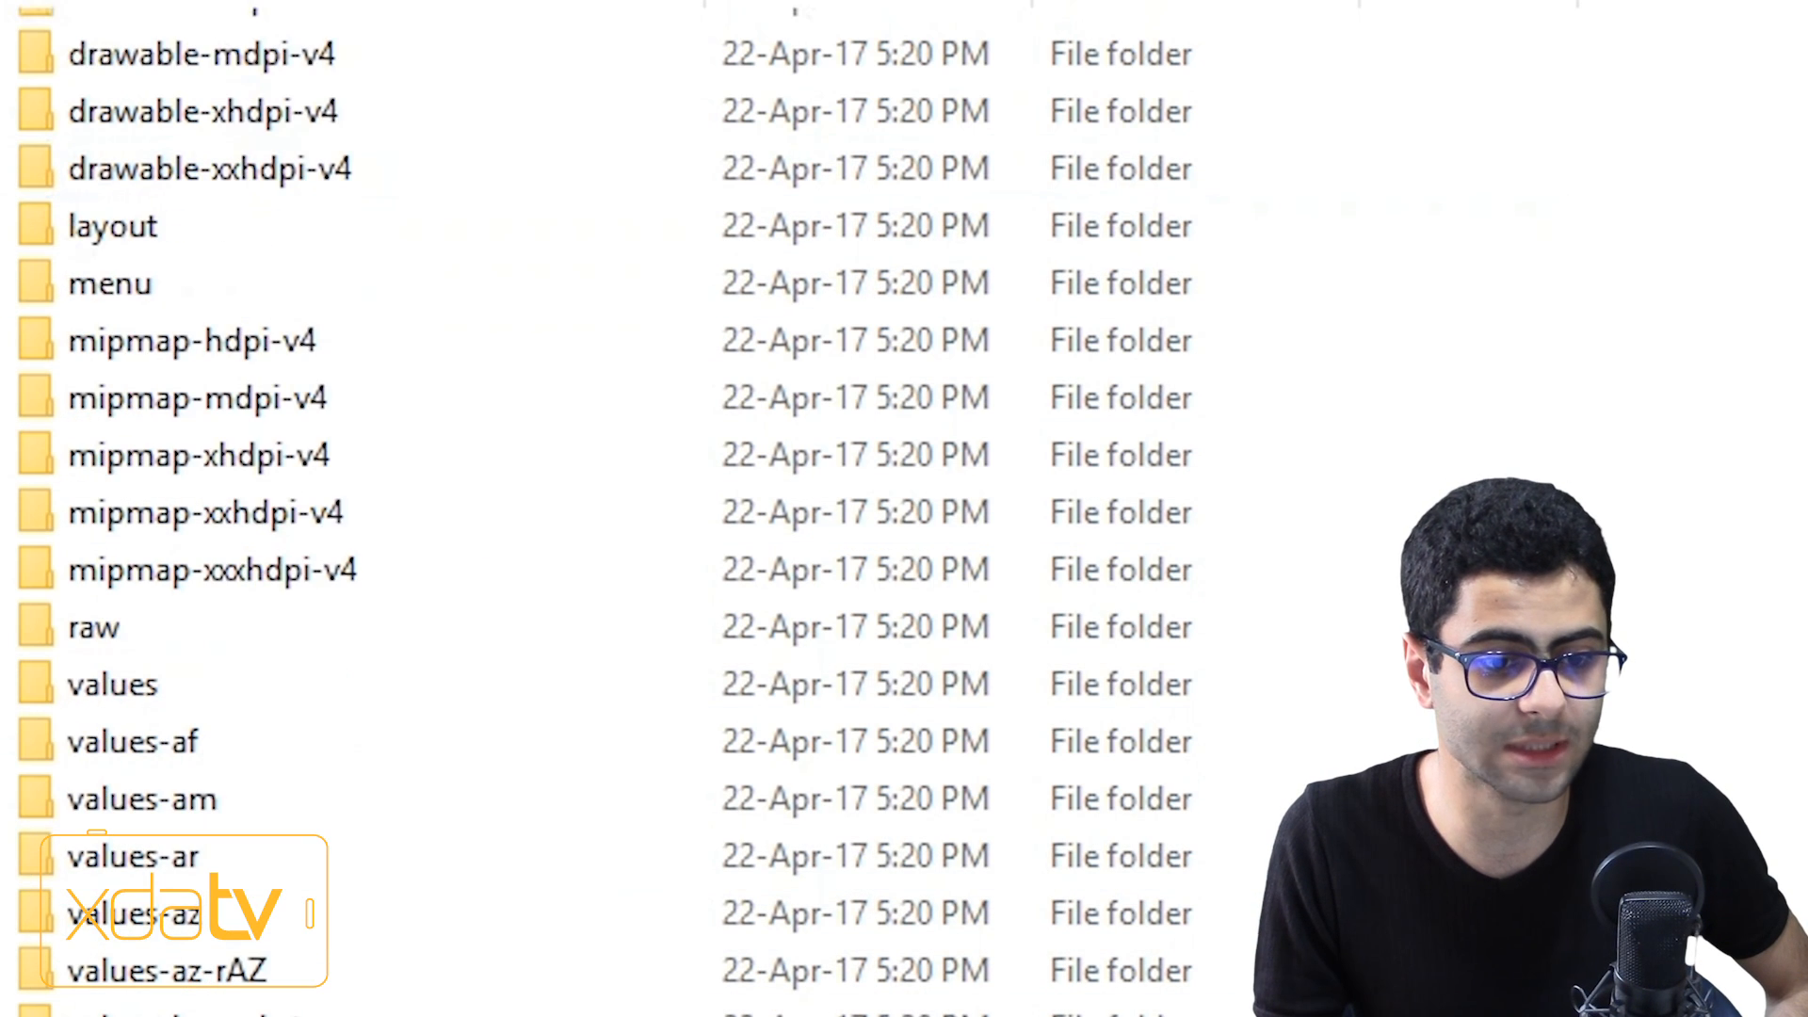
- Enter the layout folder of the pulled Calculator resources
double_click(111, 224)
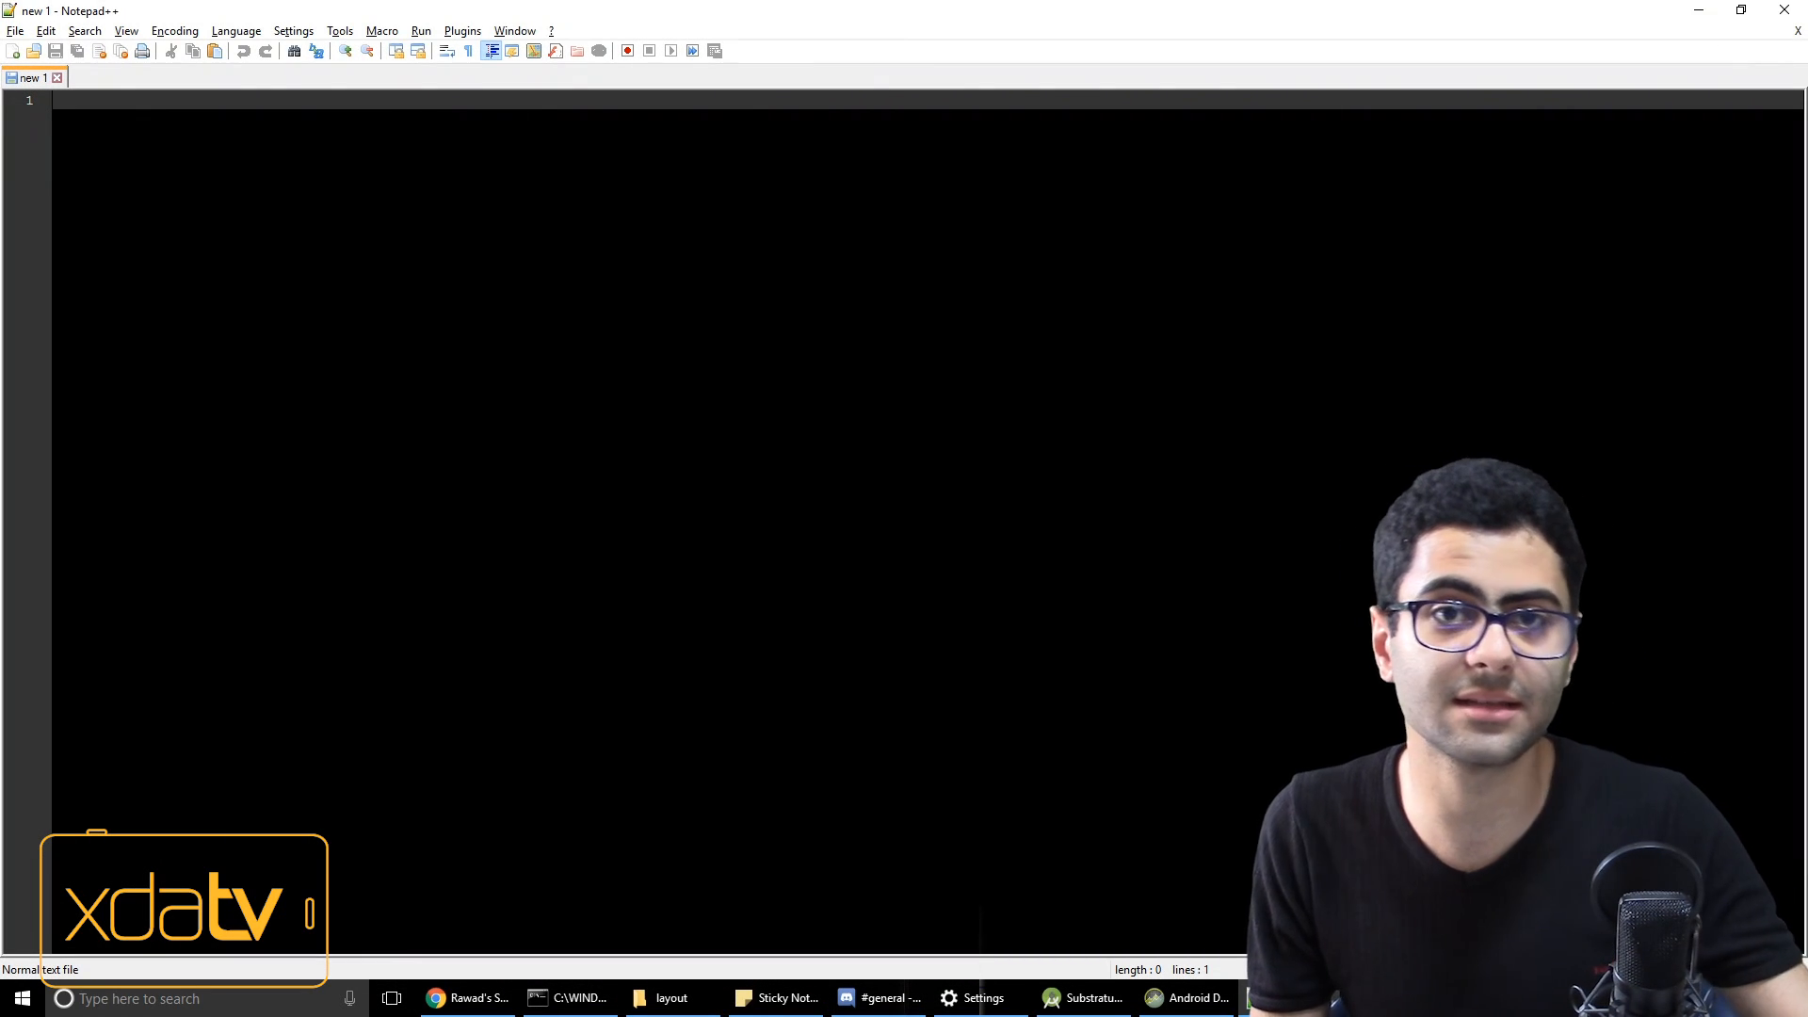
- Run Find in Files for pad_advanced_background_color across the layout directory
click(85, 30)
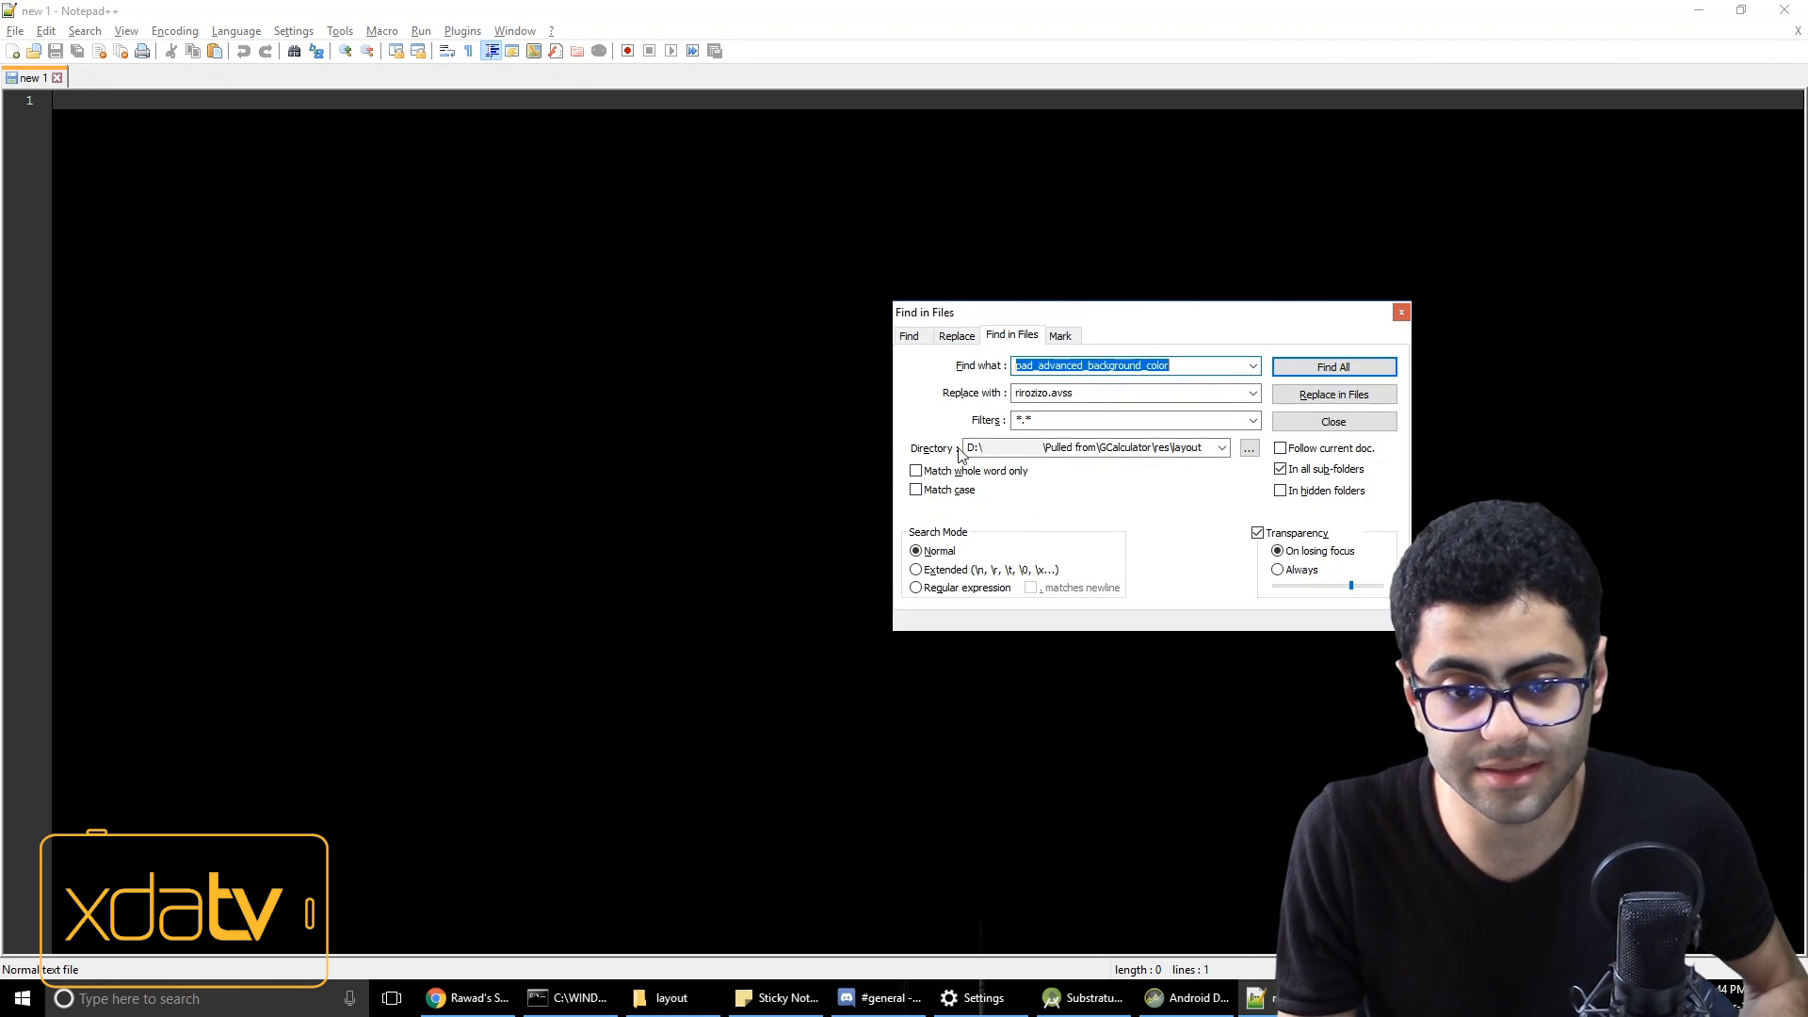
right_click(1090, 448)
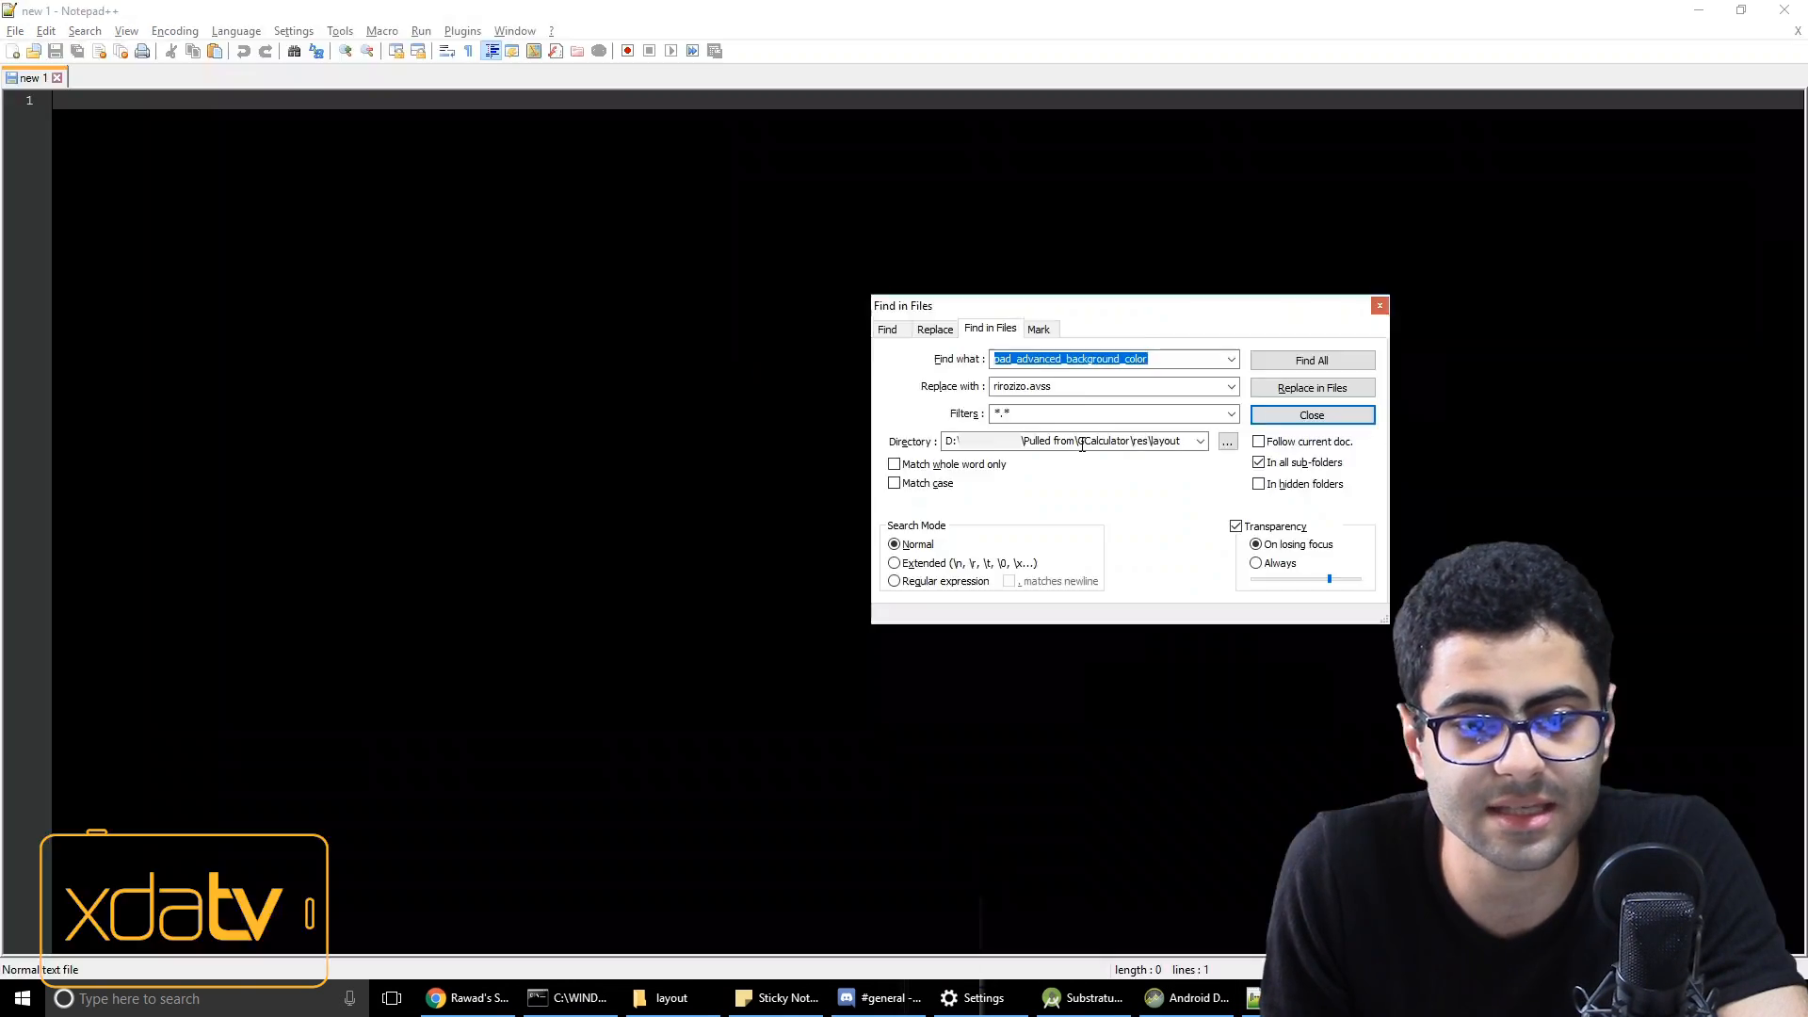
right_click(1107, 358)
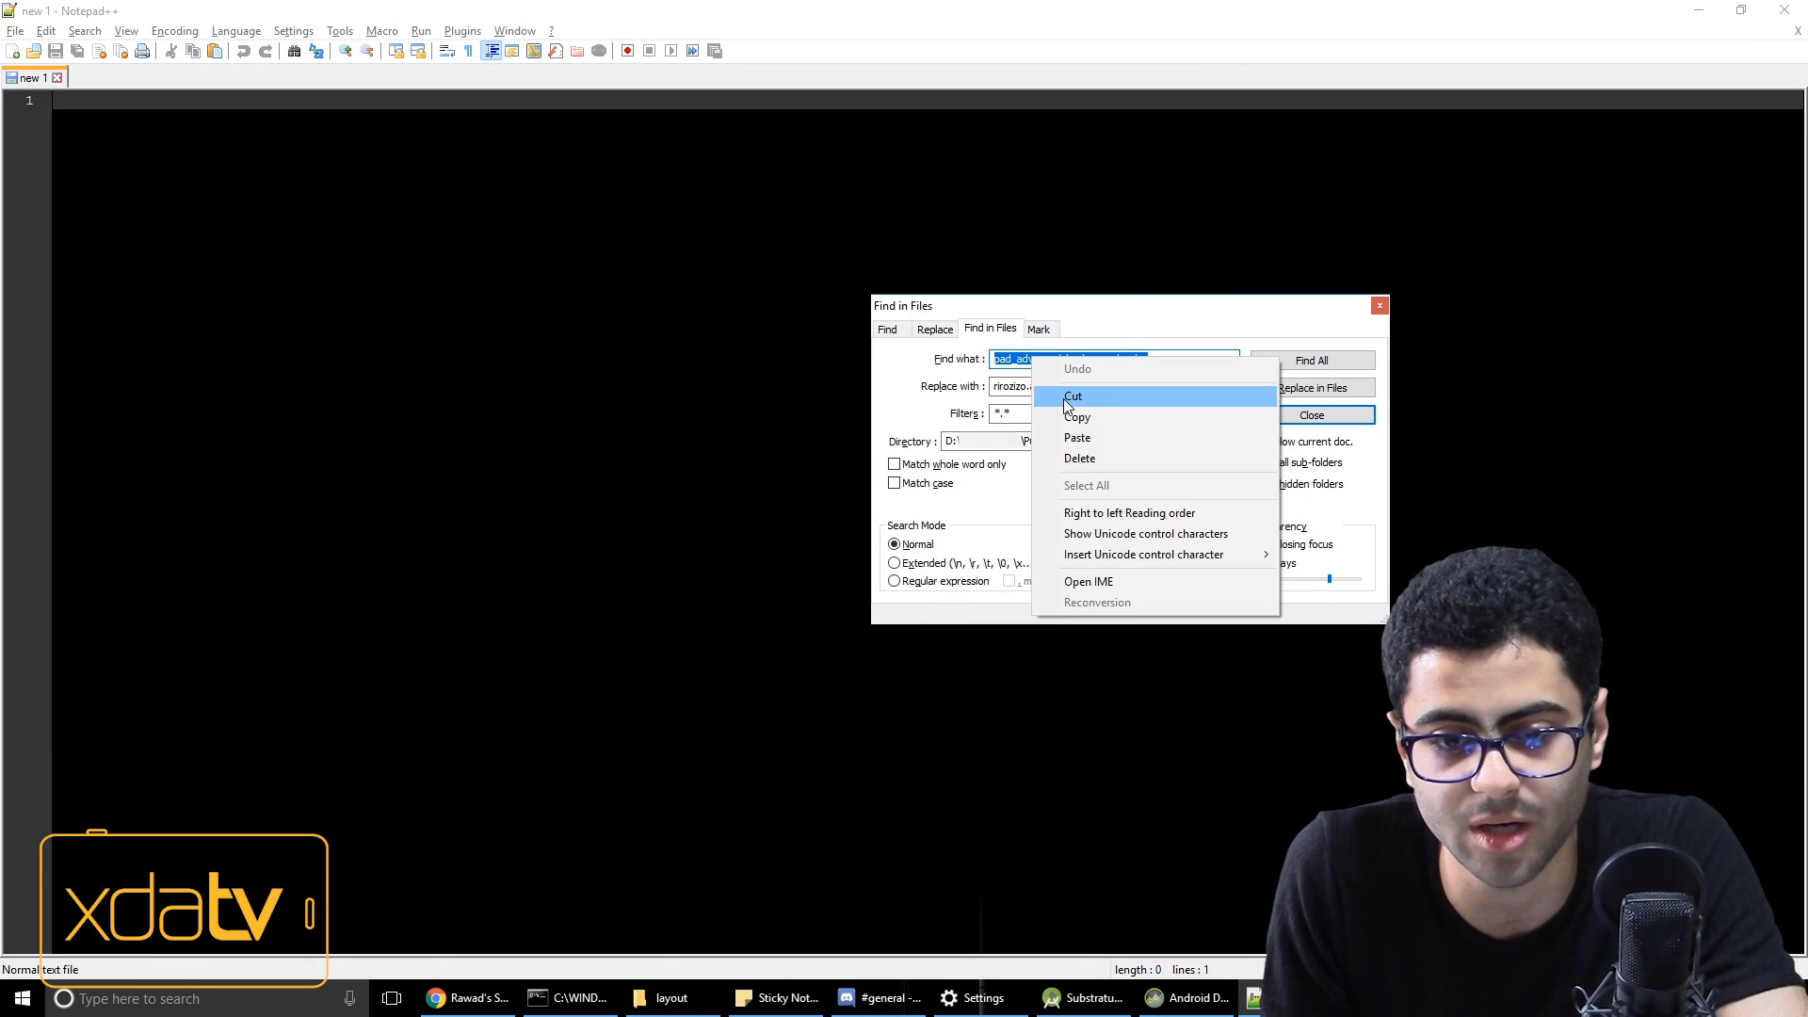
click(1311, 360)
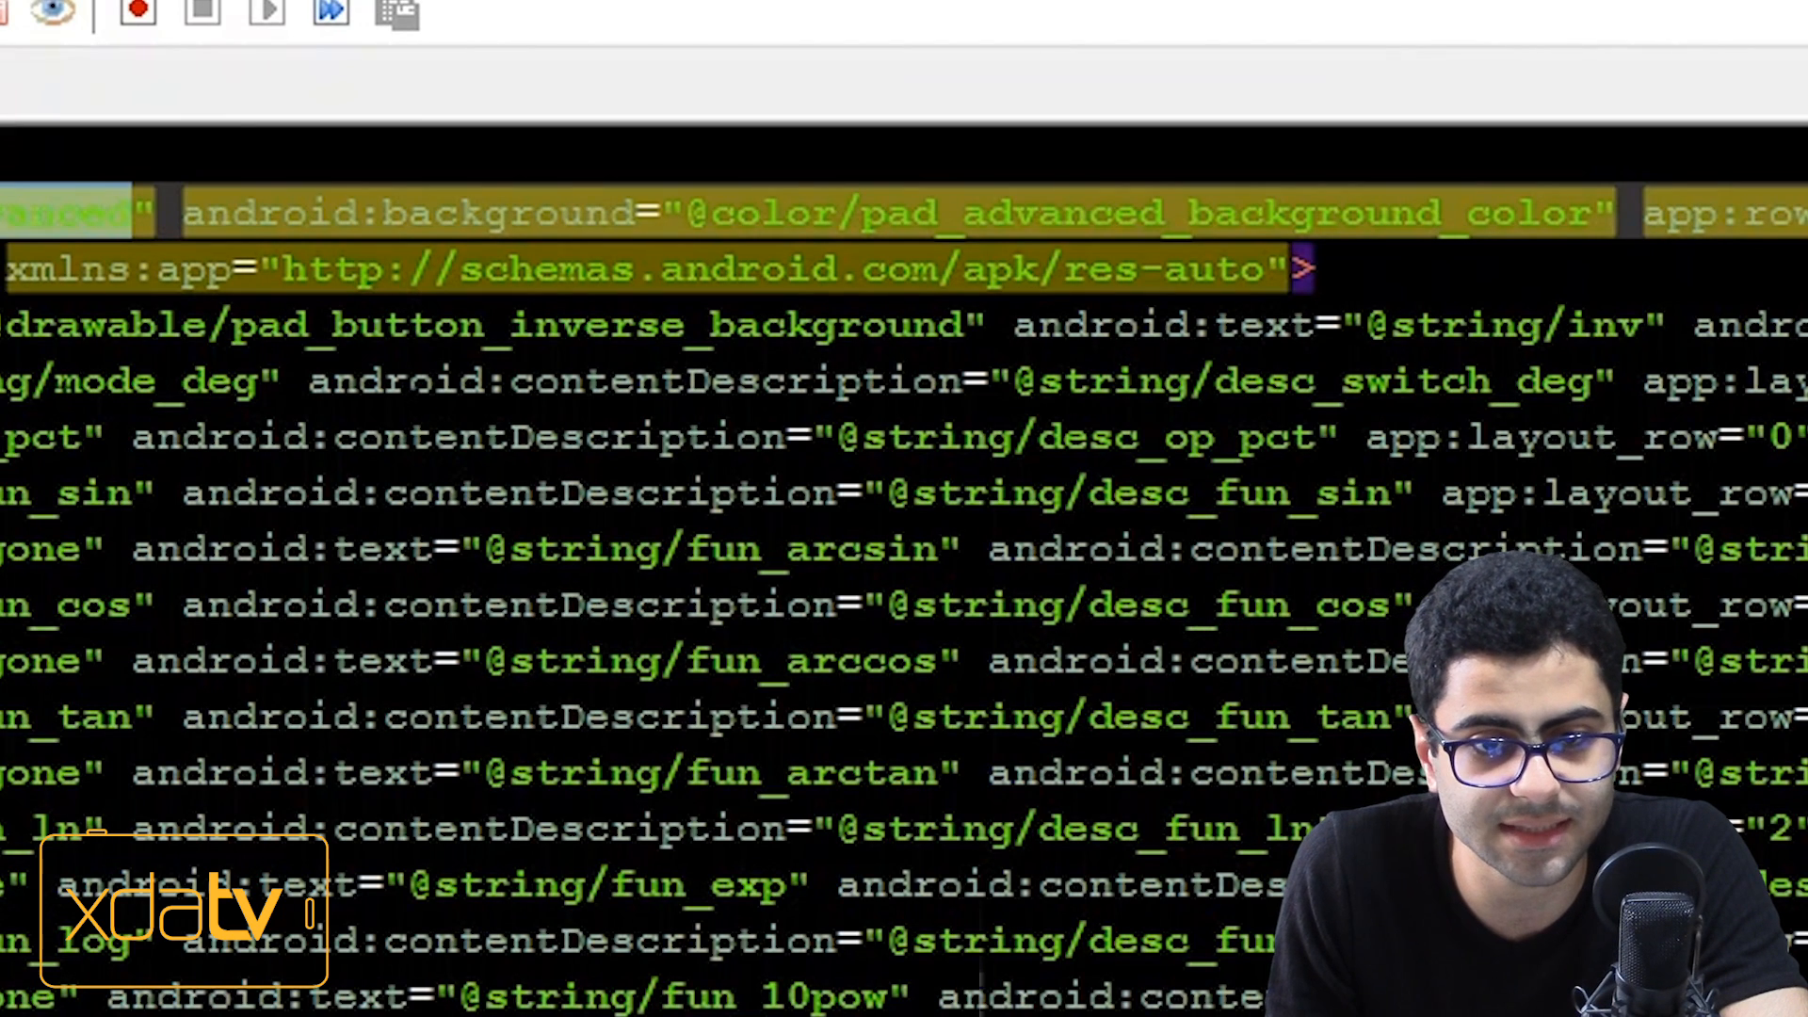
- Jump into a layout file from a search hit and start a single-document find for the colour name
double_click(808, 212)
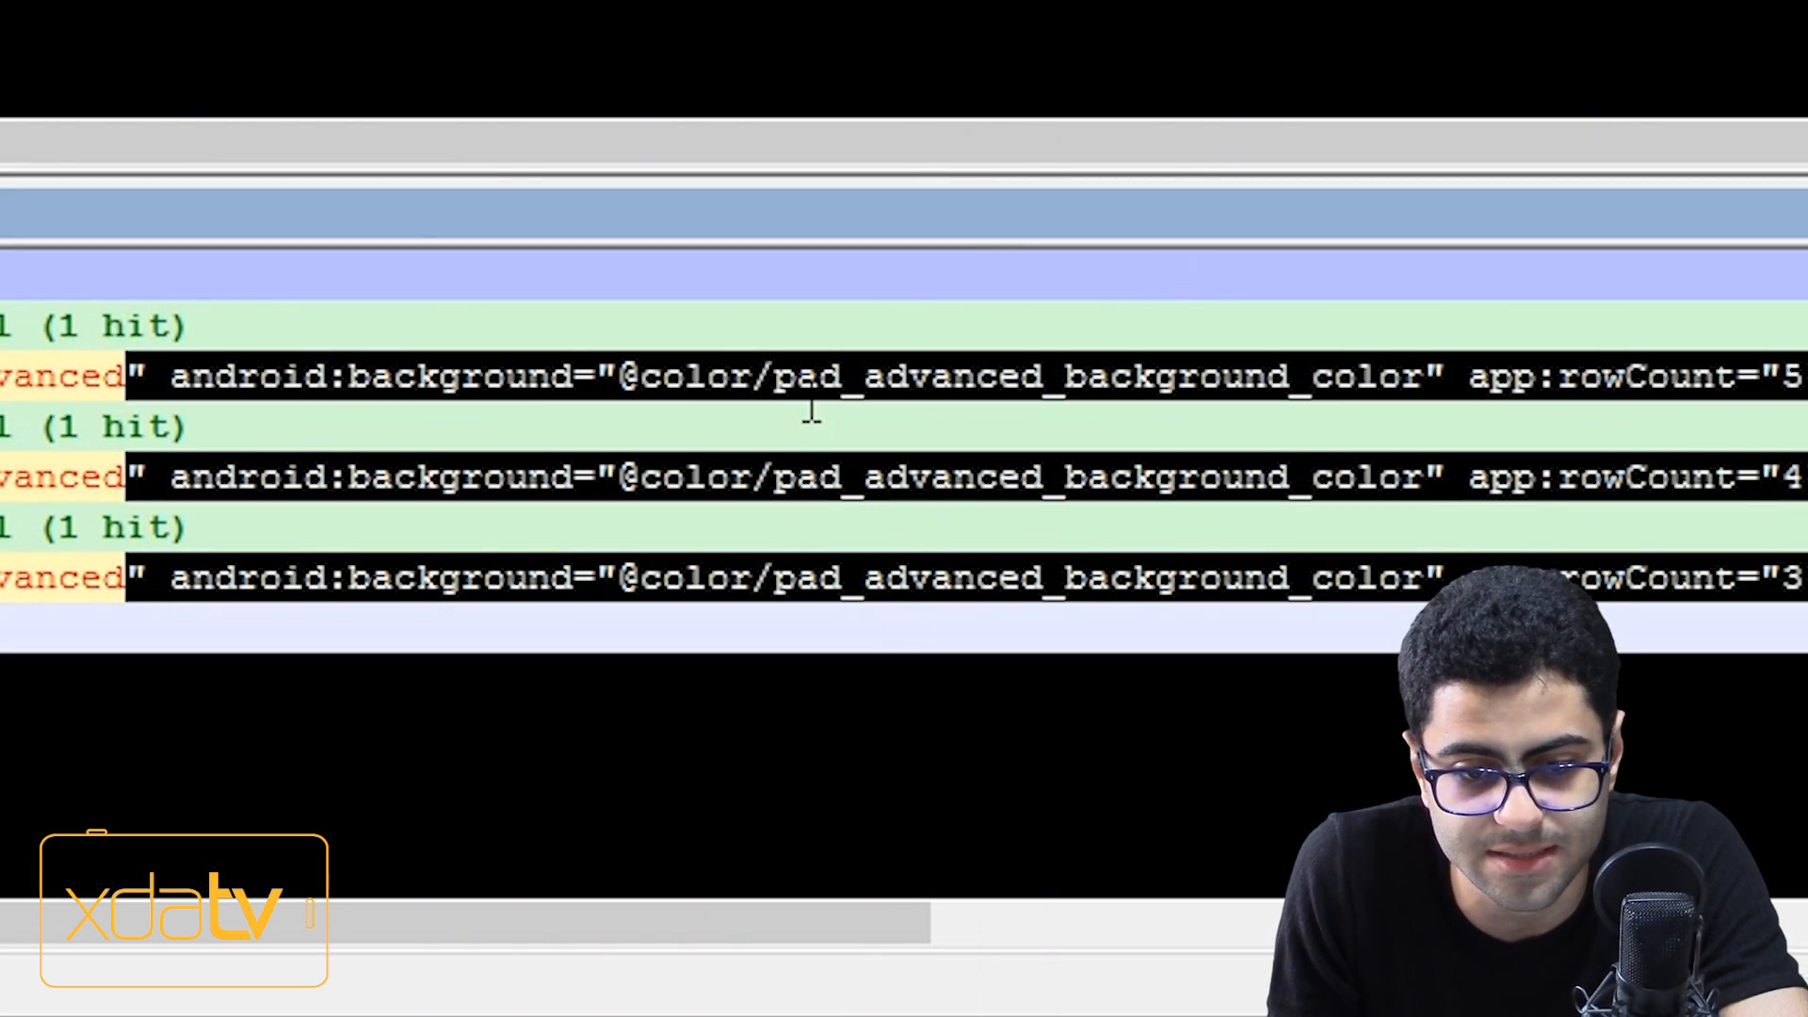
right_click(1175, 213)
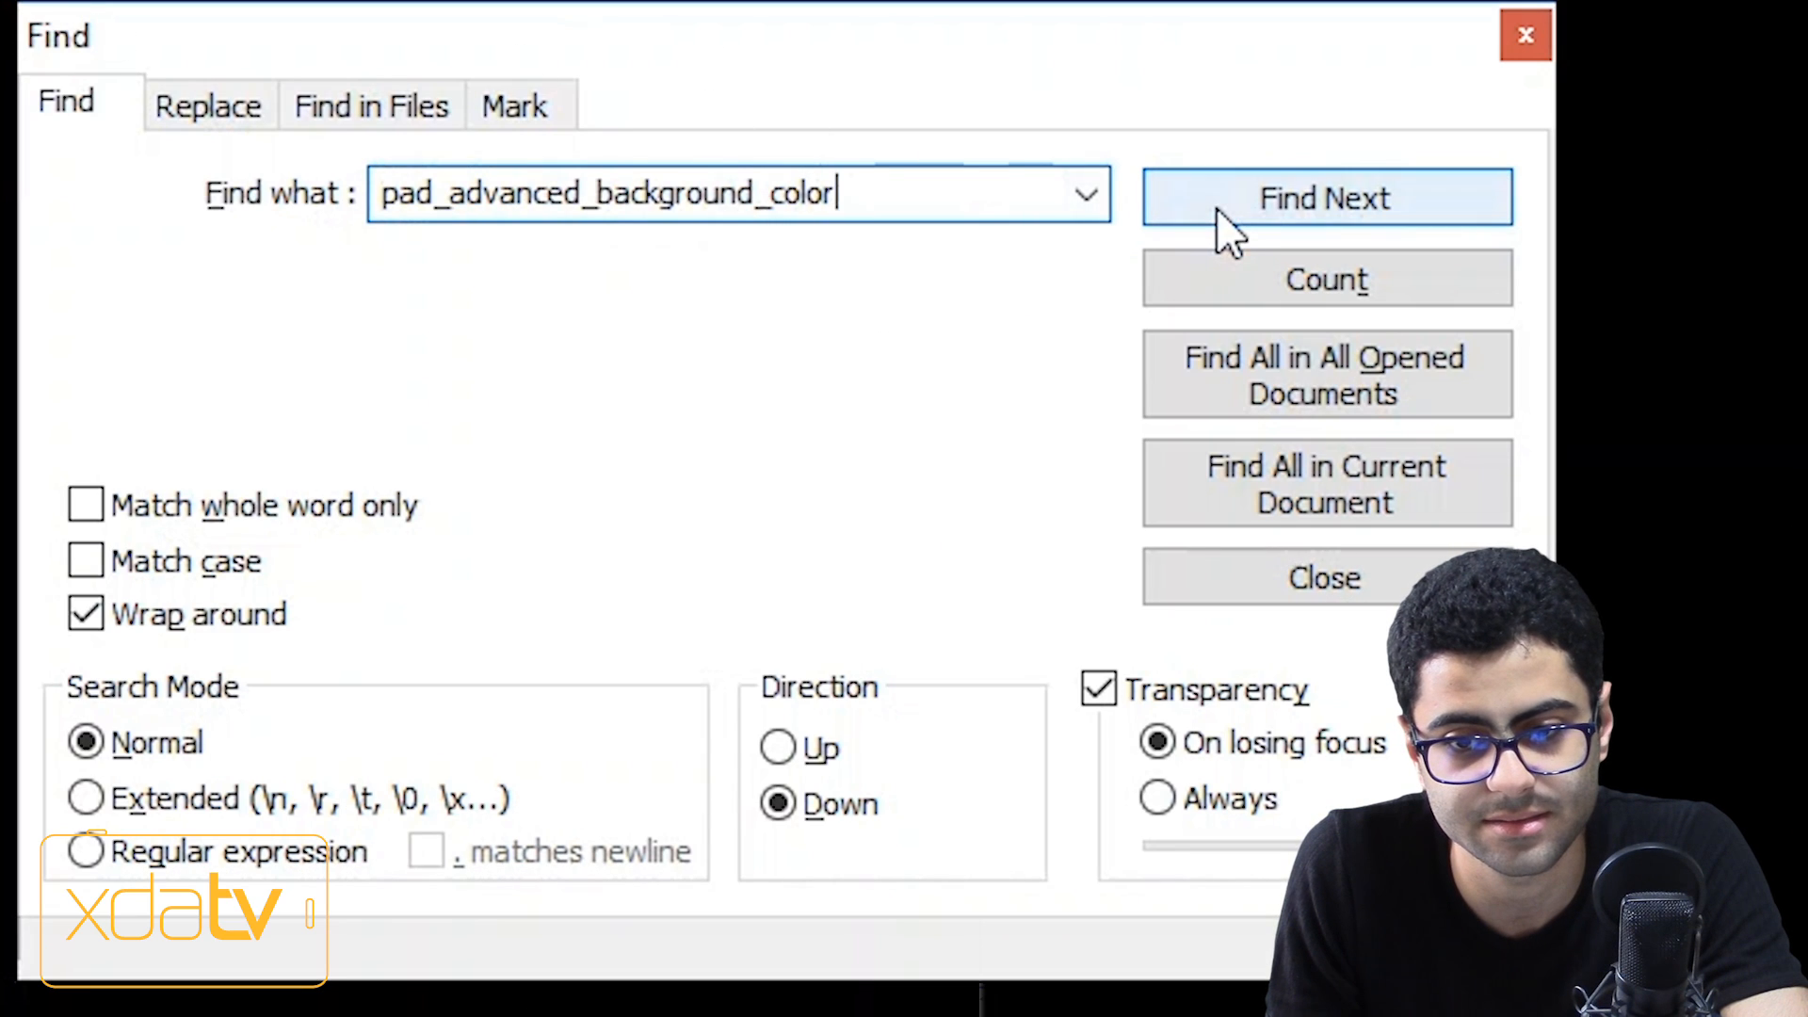
- Step through the next matches of pad_advanced_background_color in the layout file
click(1324, 197)
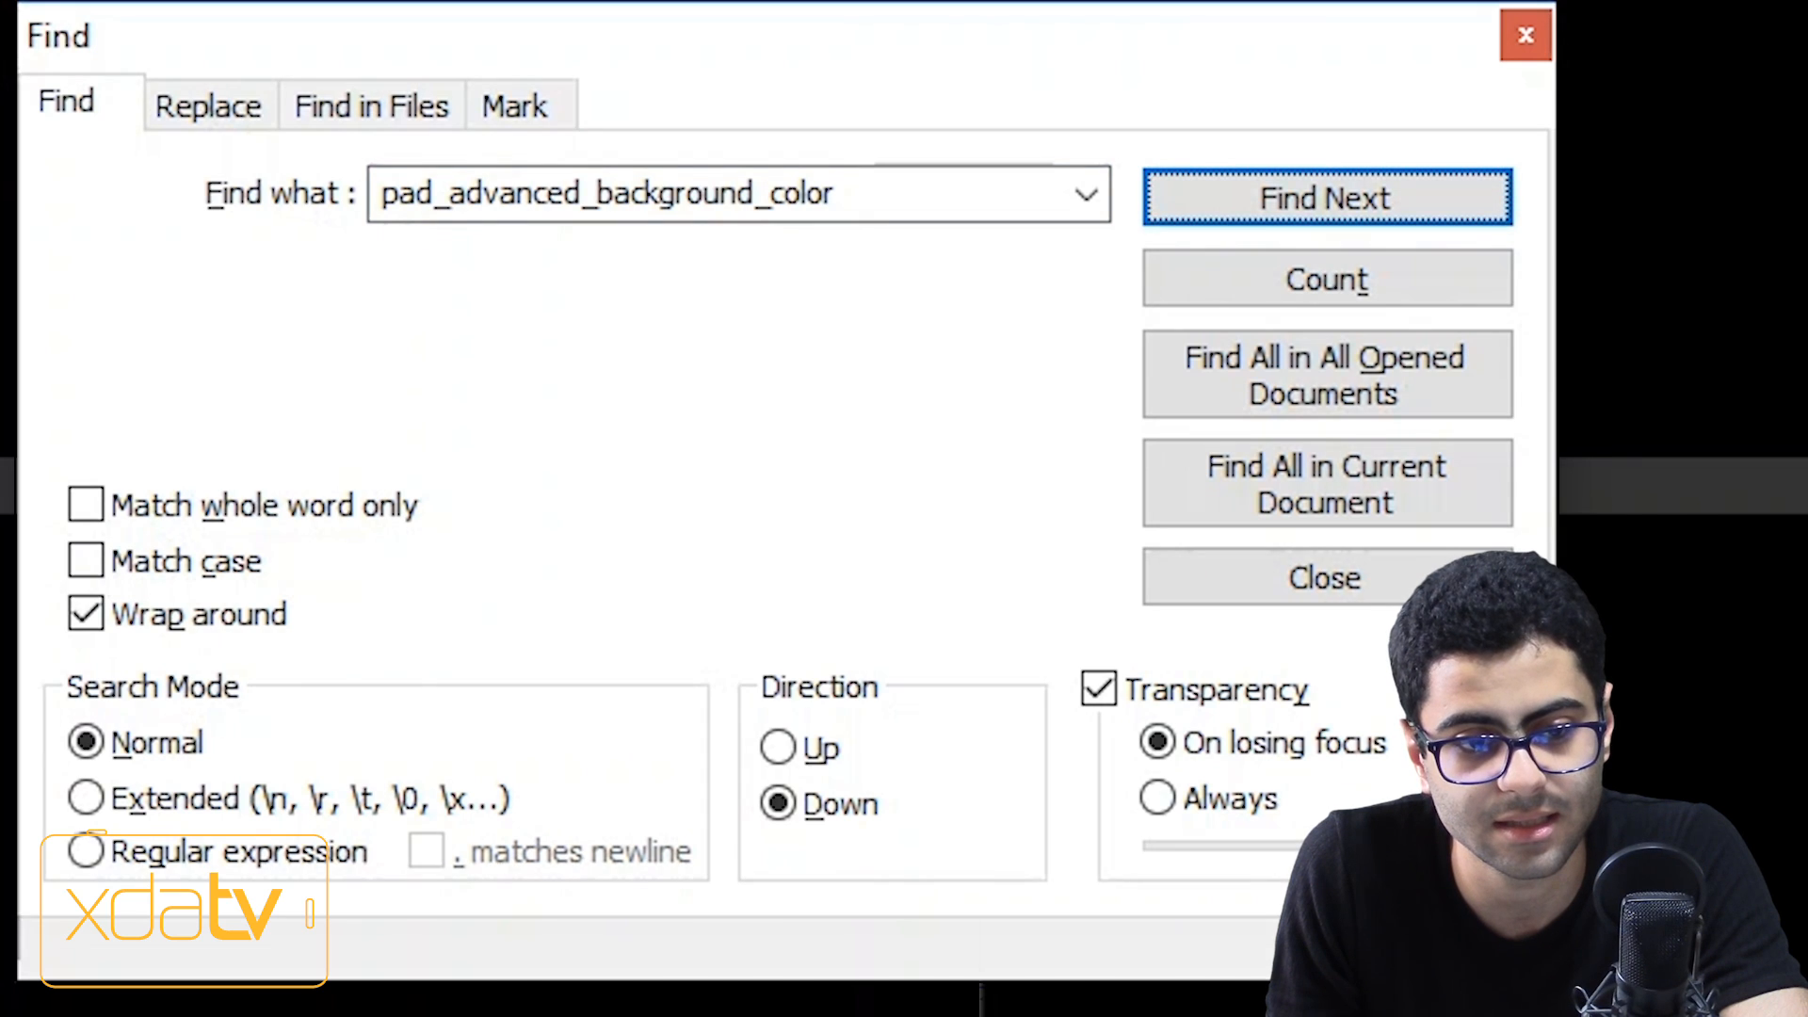
click(1324, 197)
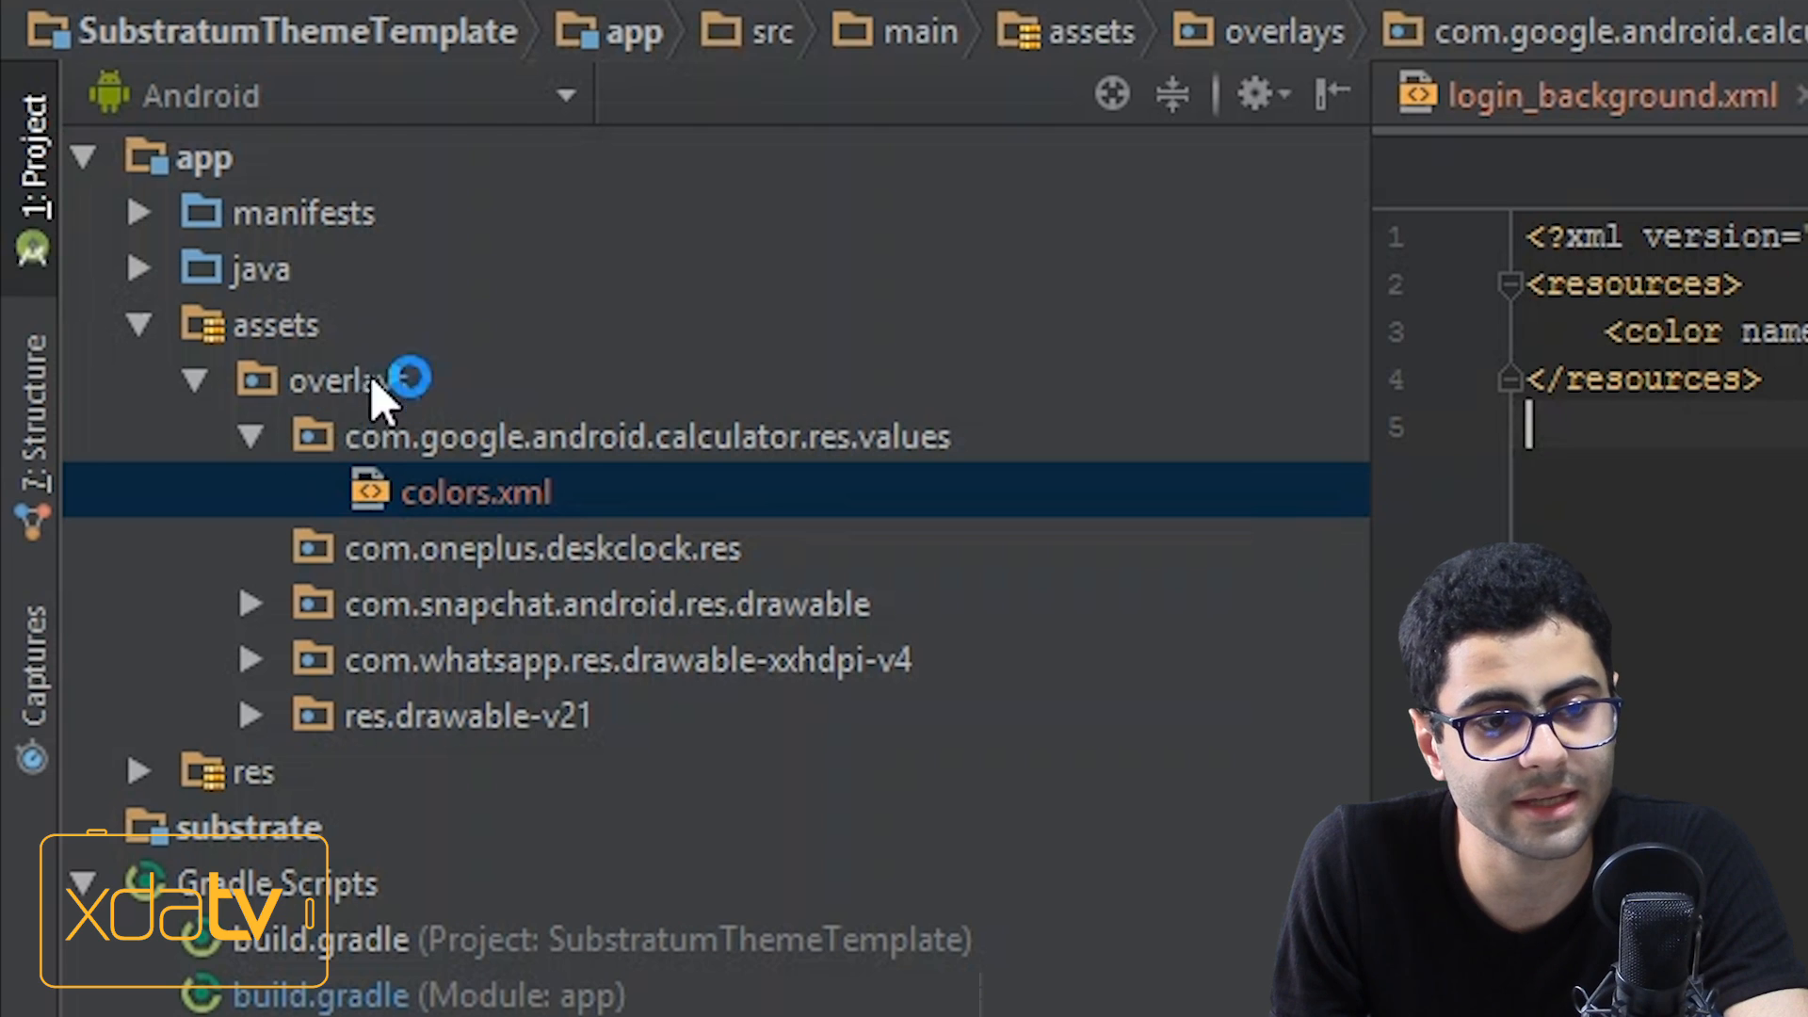
mouse_move(604, 328)
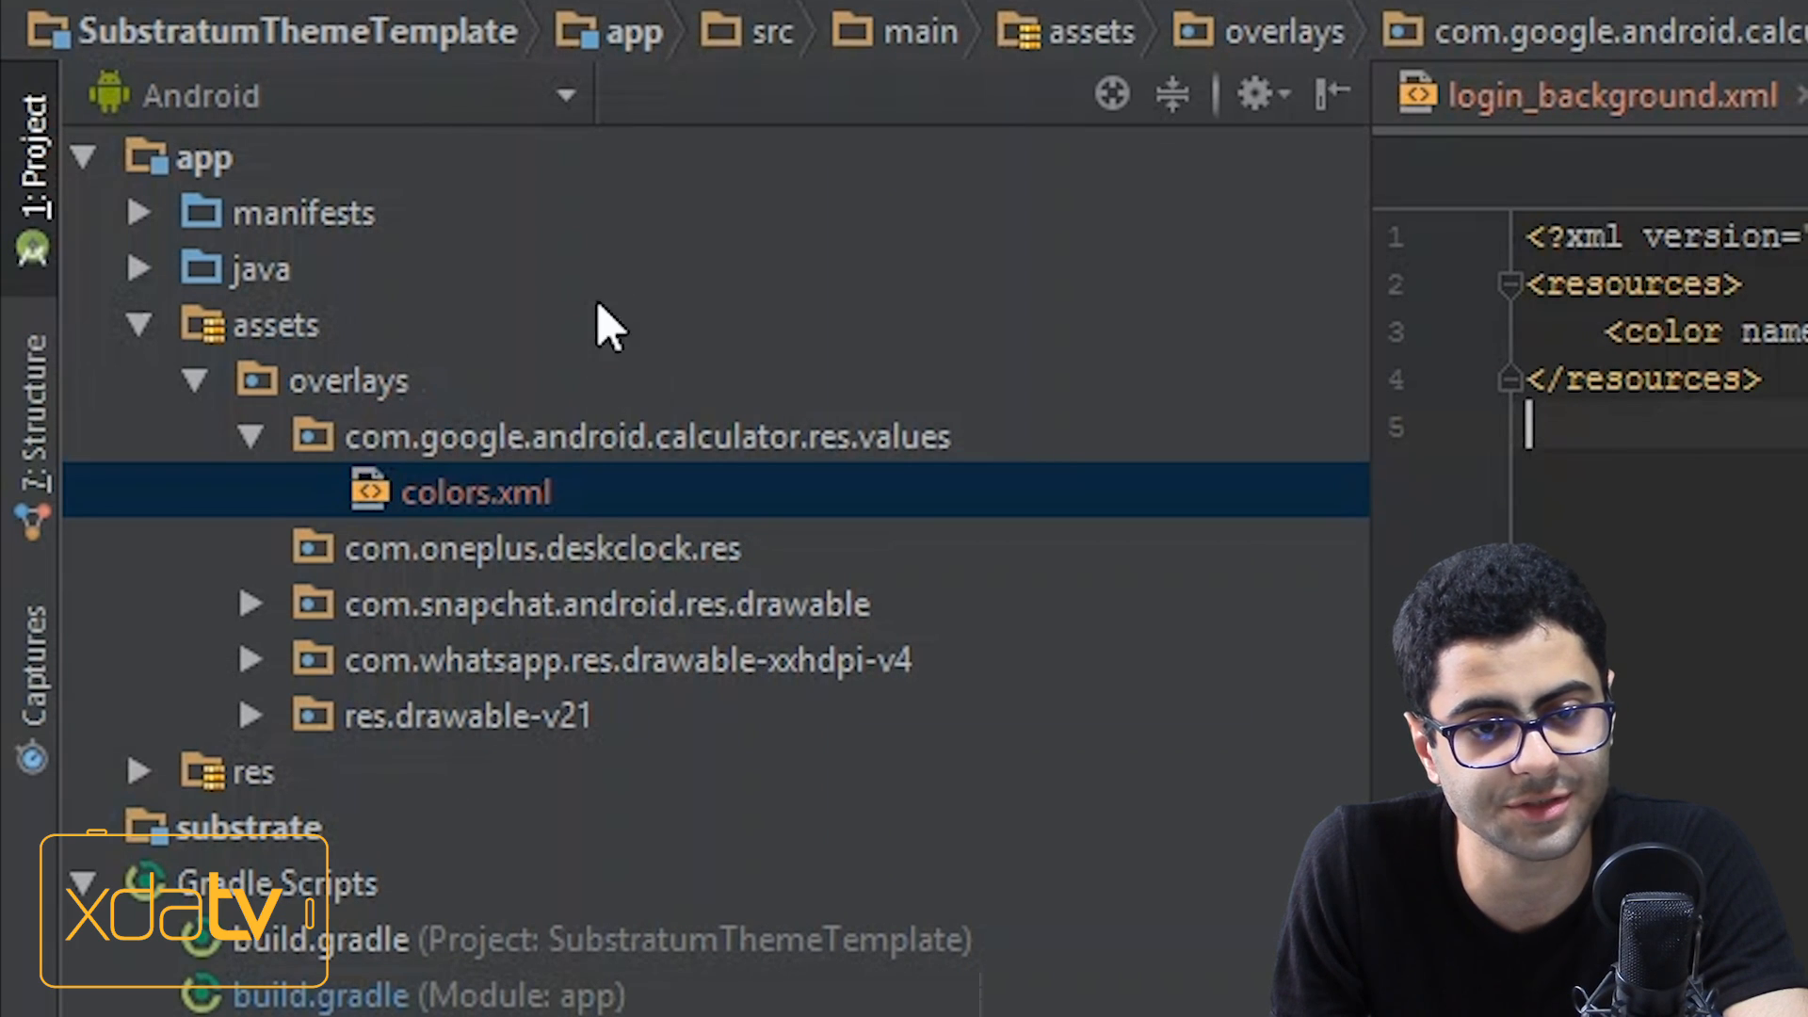
mouse_move(576, 445)
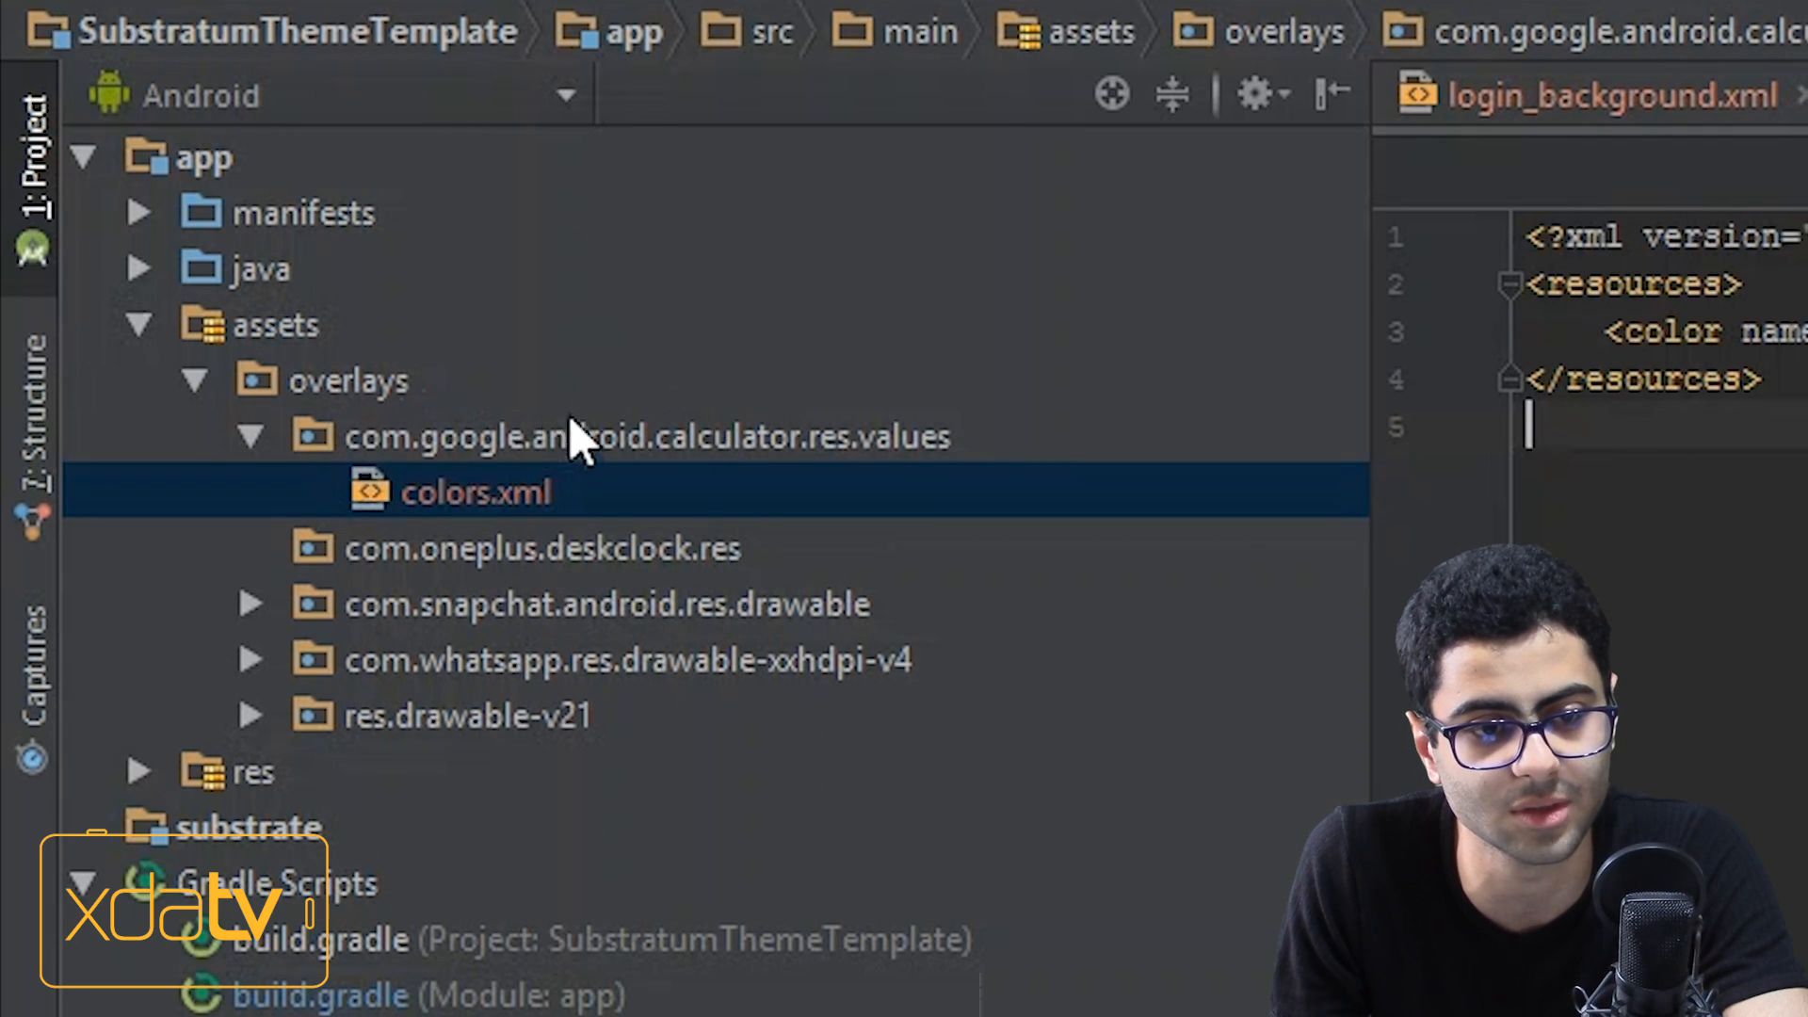
mouse_move(726, 467)
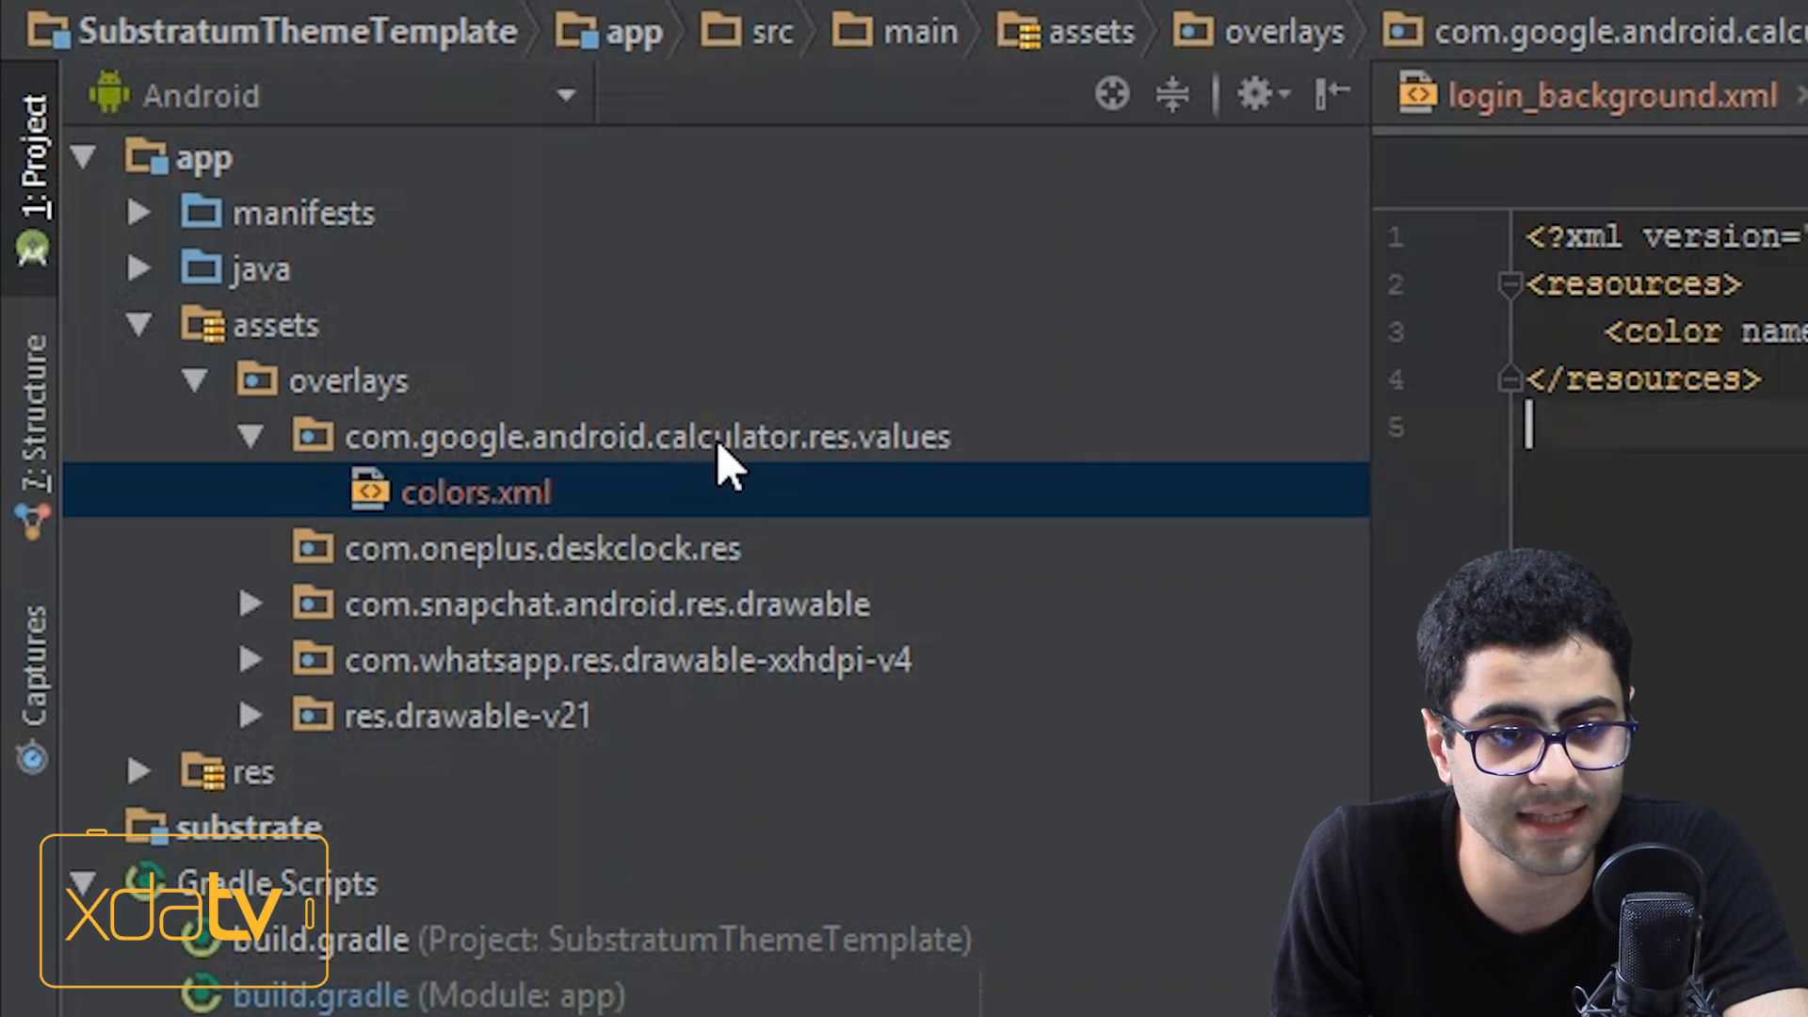
mouse_move(842, 478)
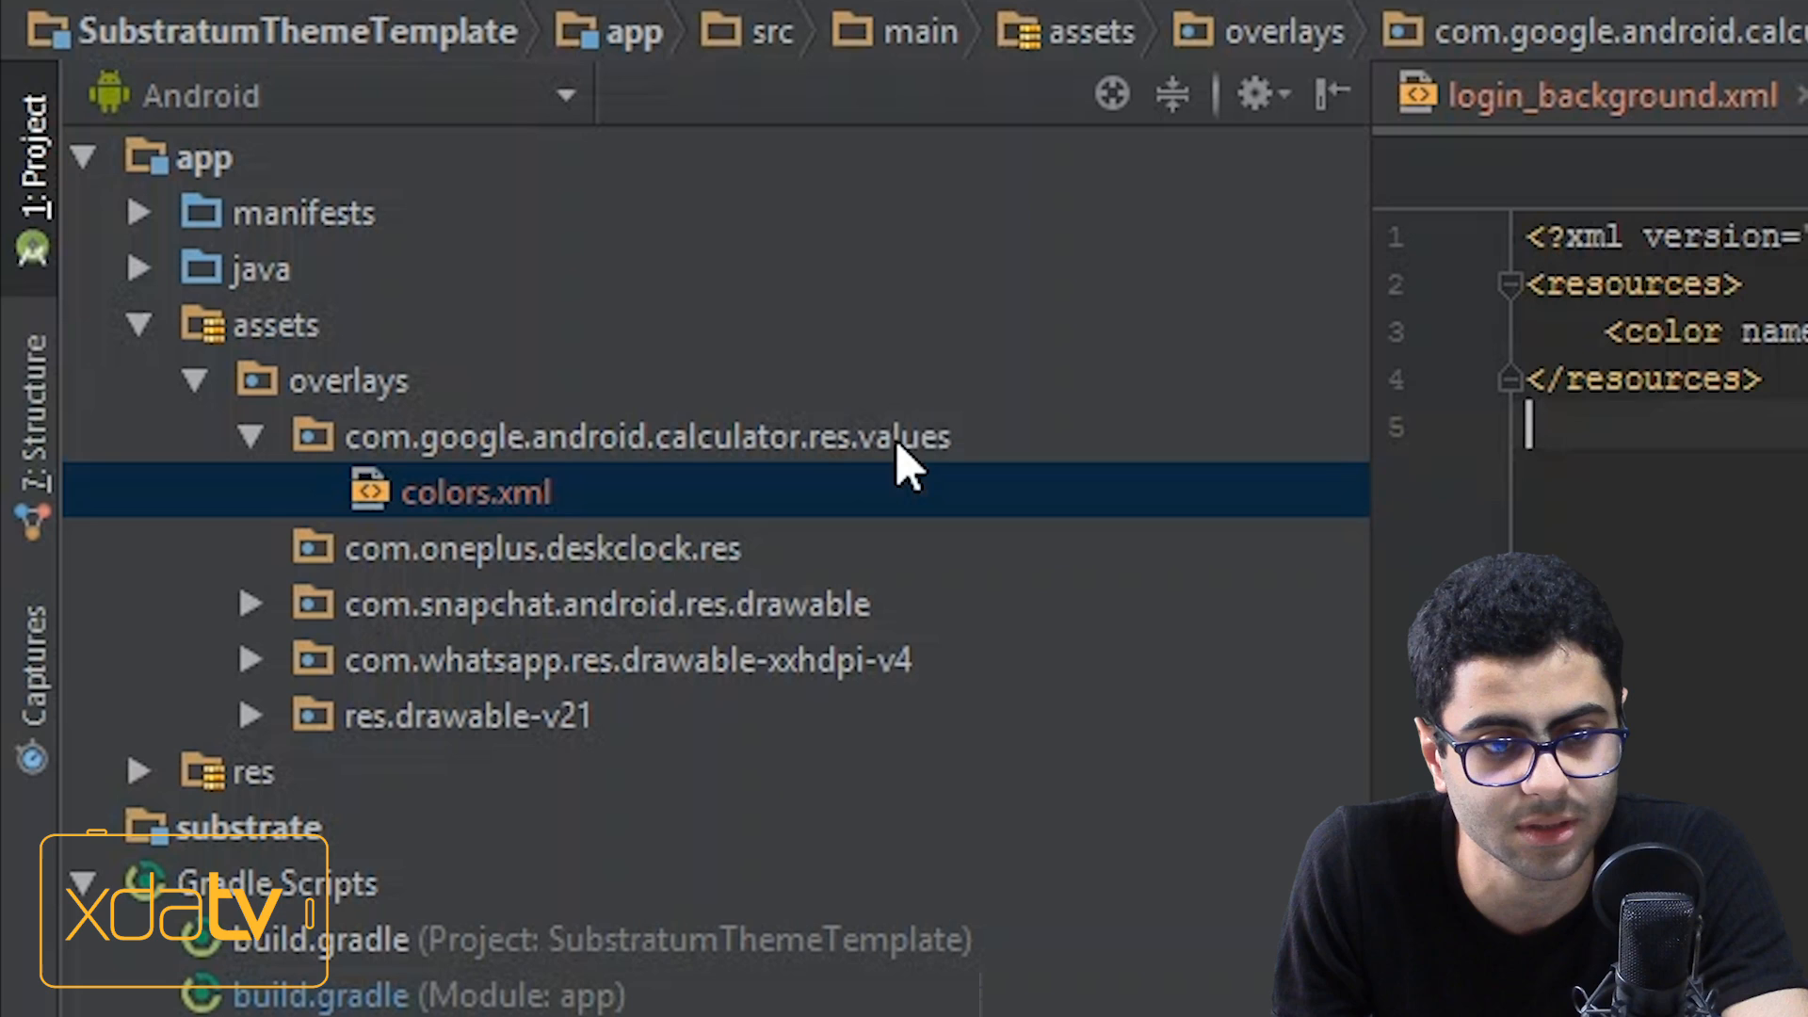
mouse_move(495, 520)
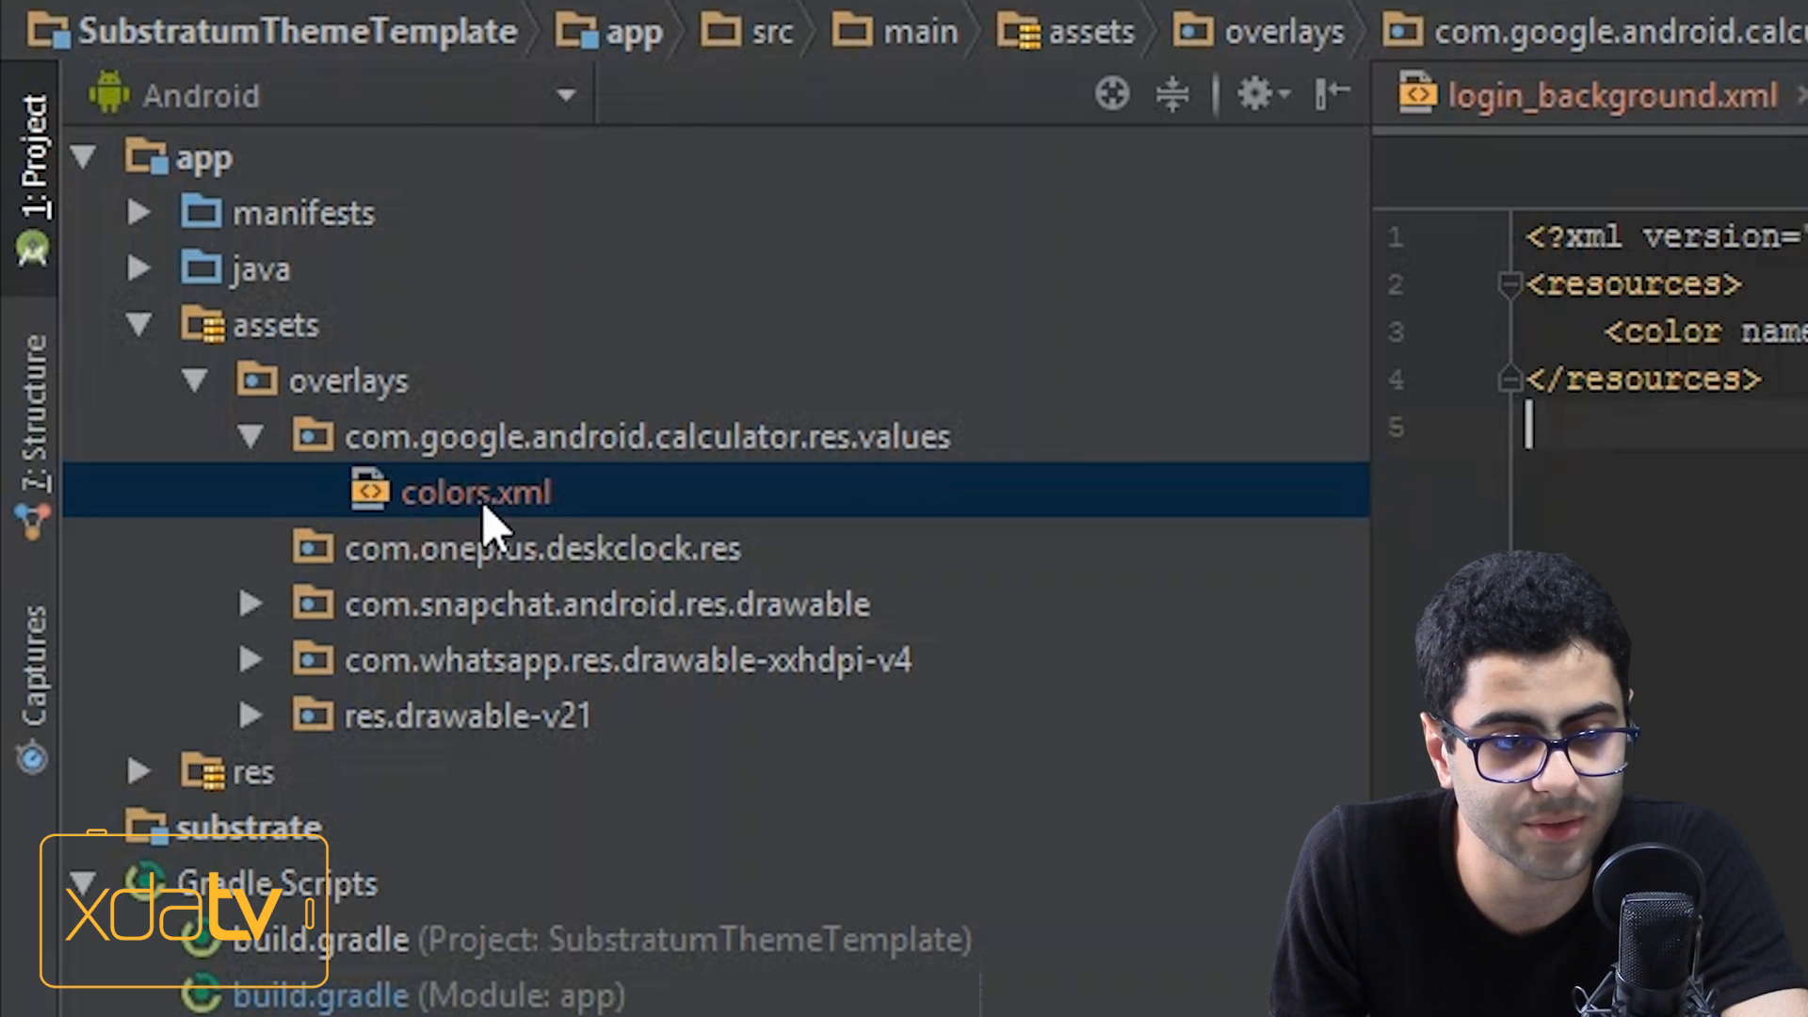
mouse_move(501, 512)
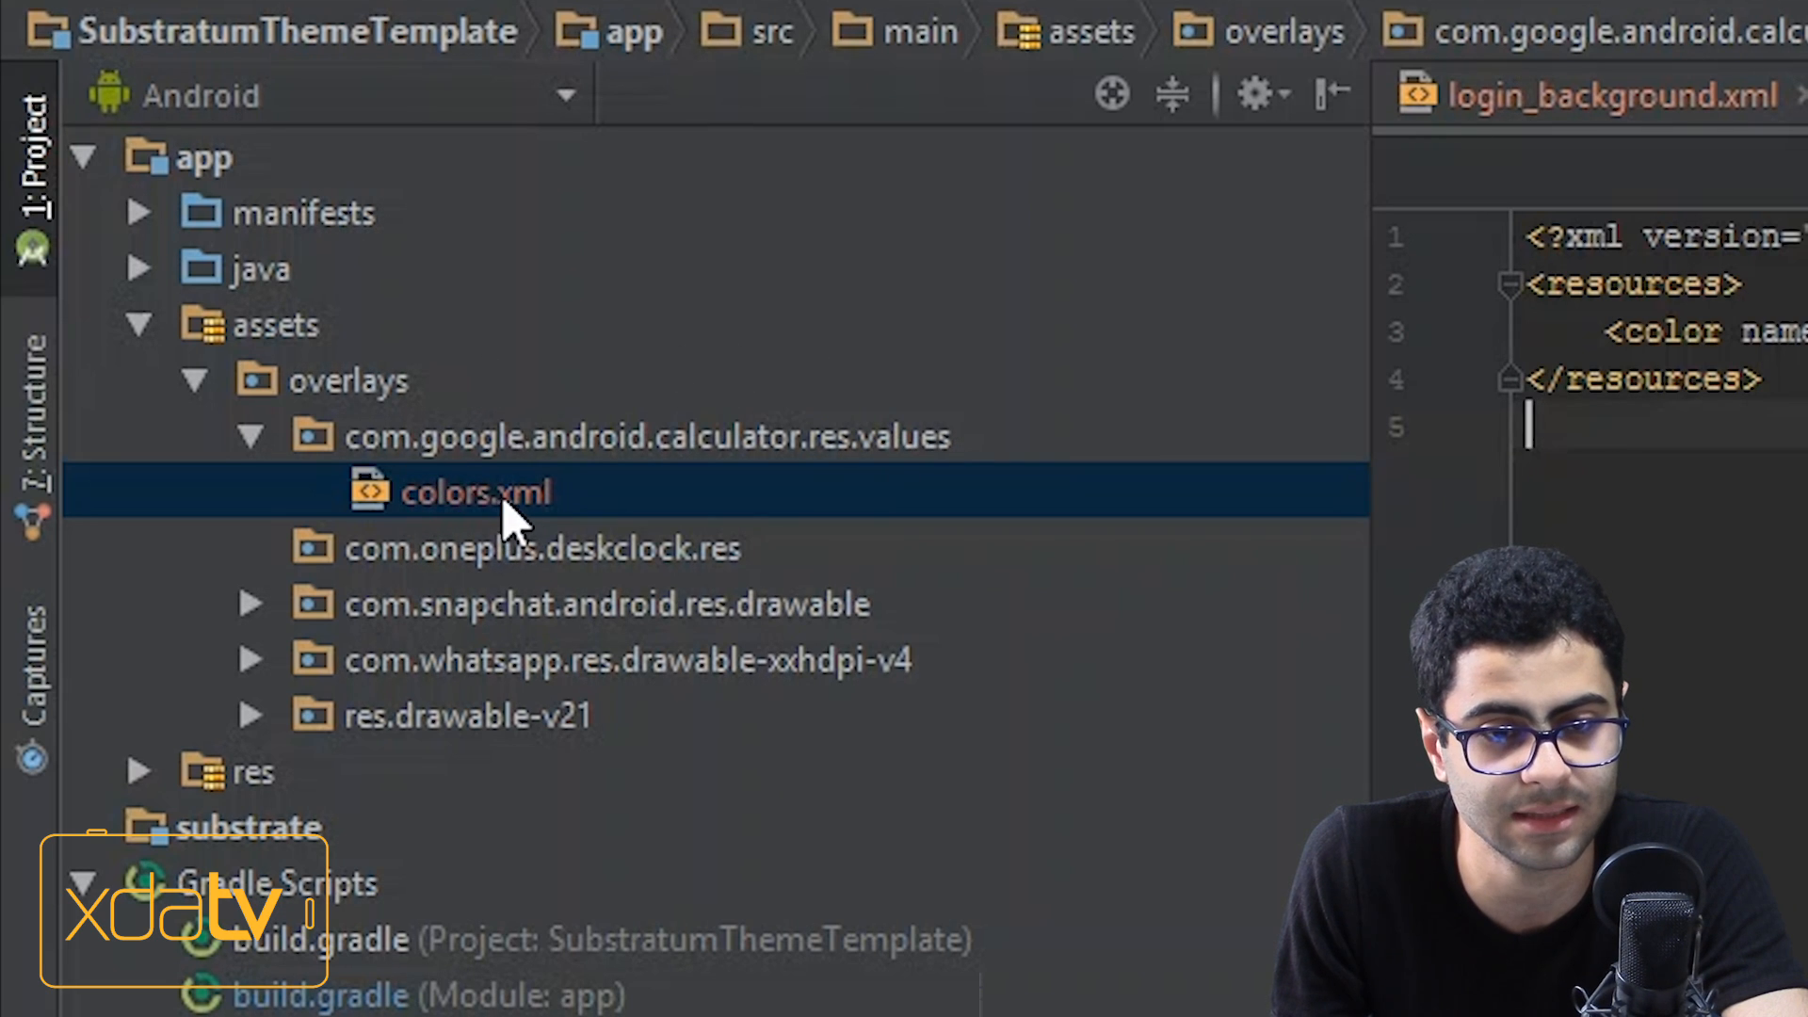
- Show the Calculator overlay's colors.xml with pad_advanced_background_color set to #ffff0000 and select that name
double_click(476, 491)
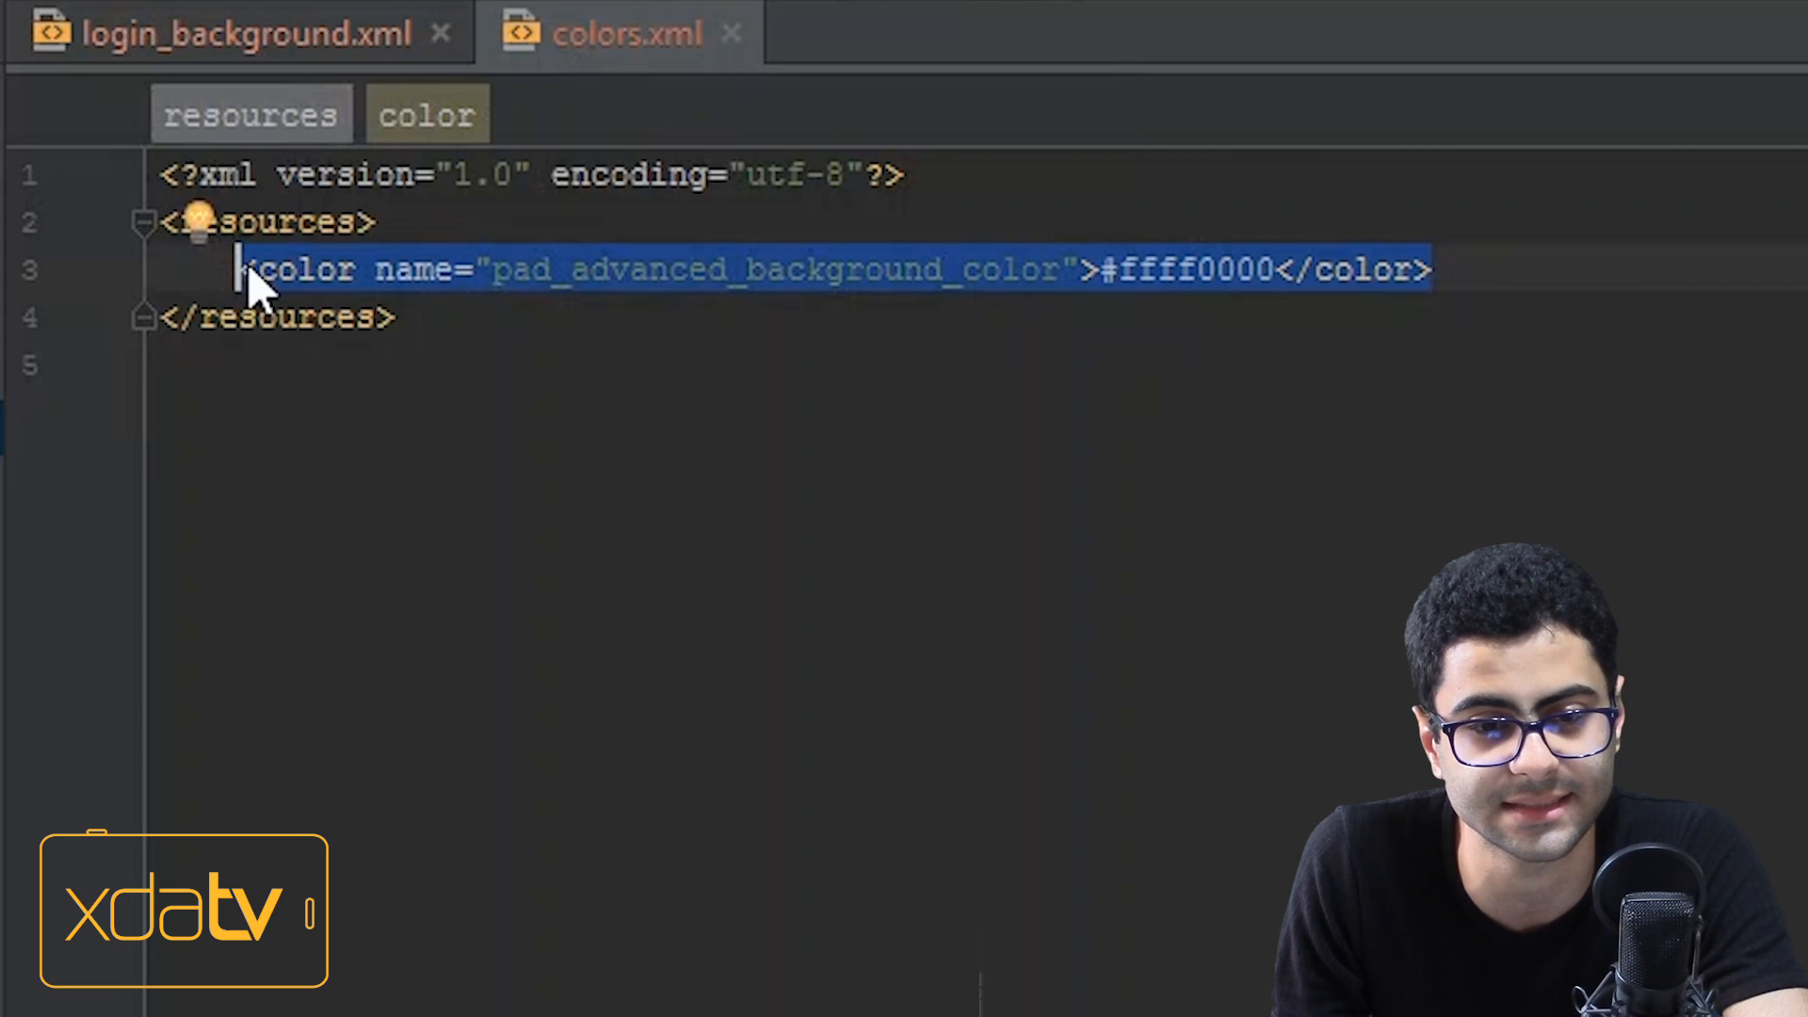
double_click(542, 270)
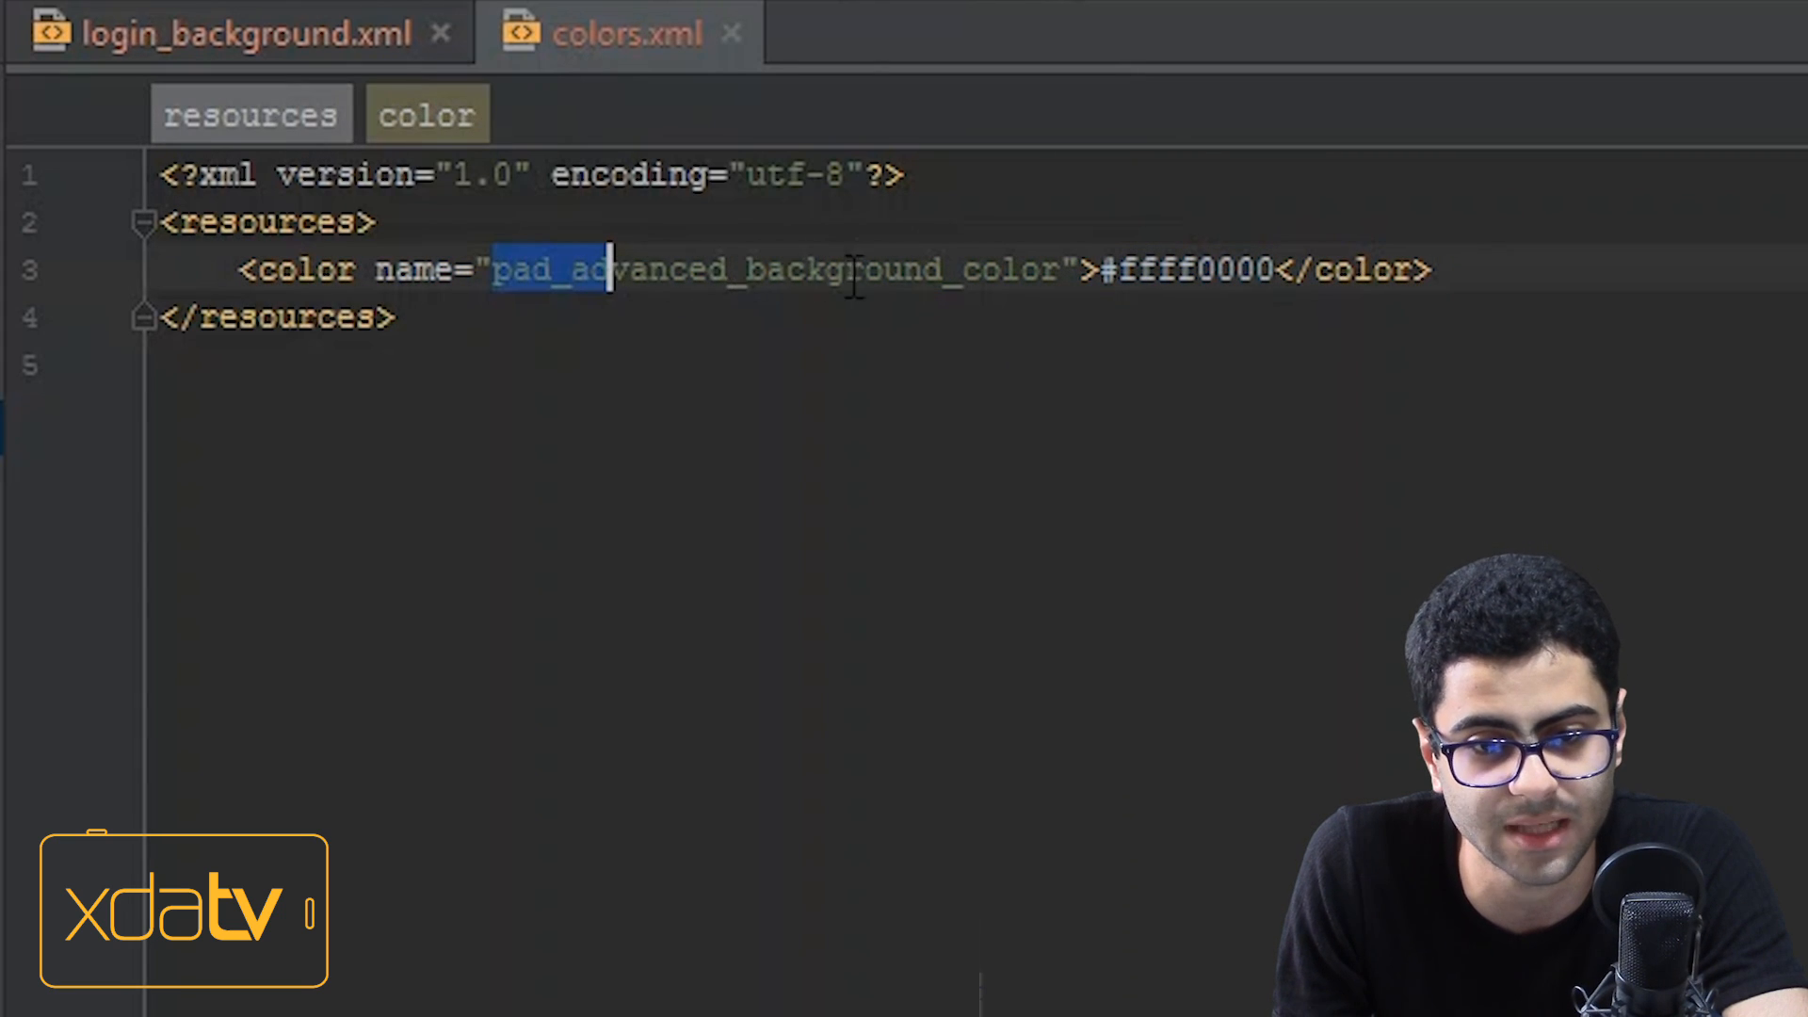